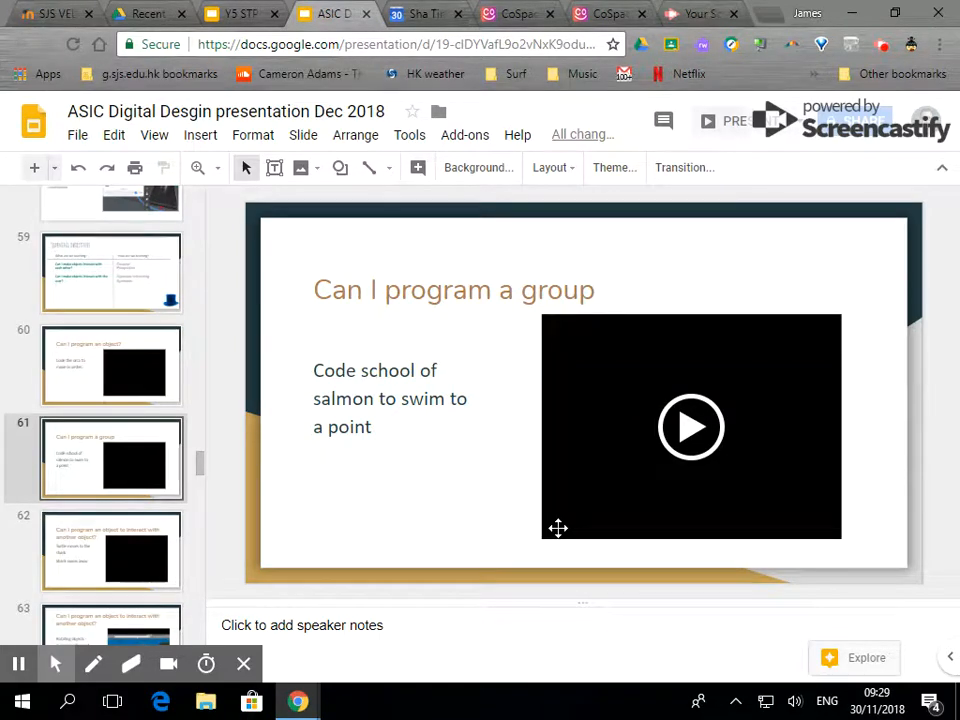
mouse_move(516, 459)
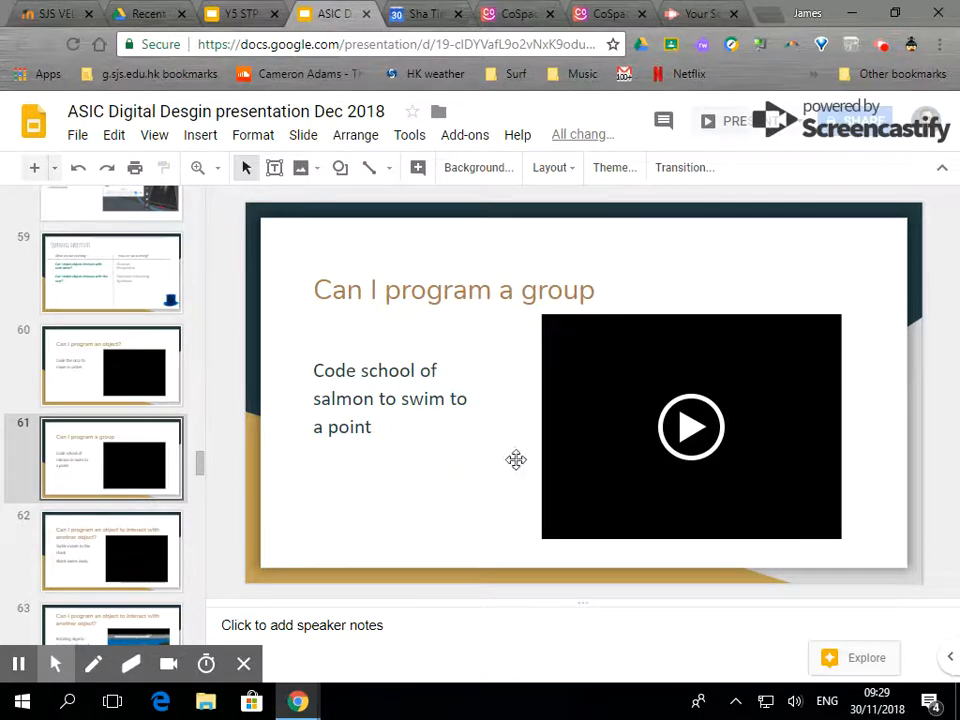
Step: Switch from the Google Slides presentation to the CoSpaces underwater scene of salmon and dolphins
left_click(610, 13)
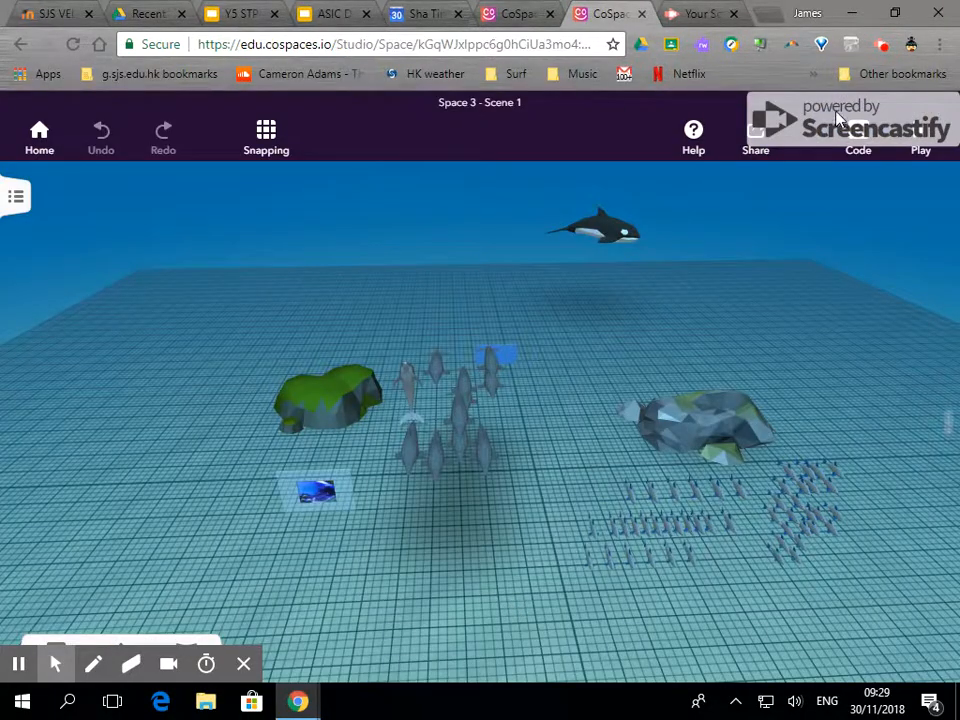
left_click(920, 135)
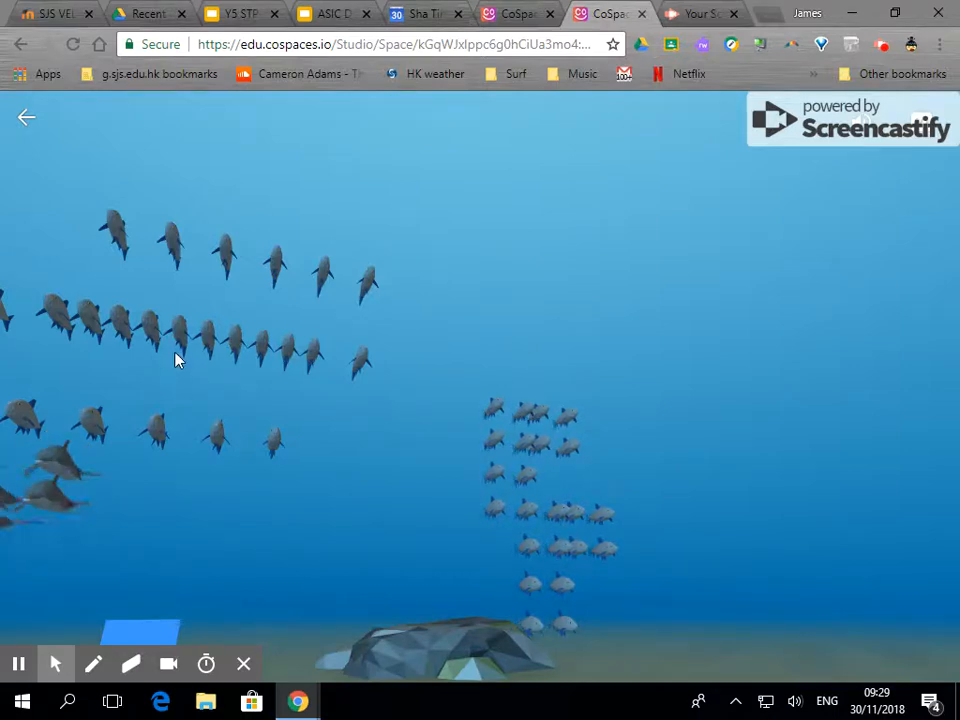
left_click(215, 525)
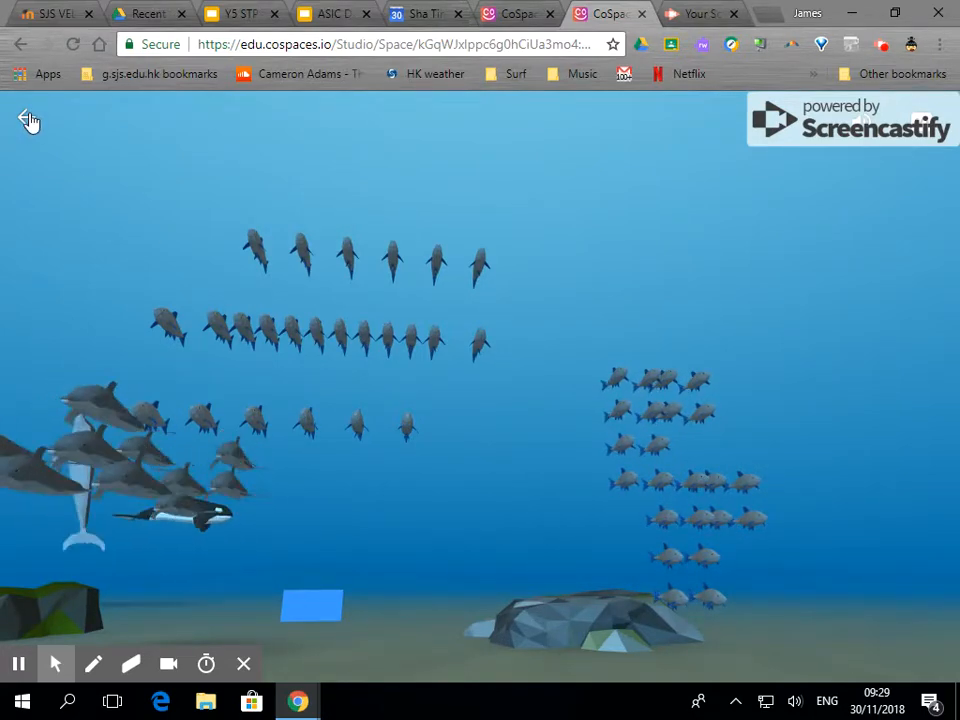
left_click(27, 119)
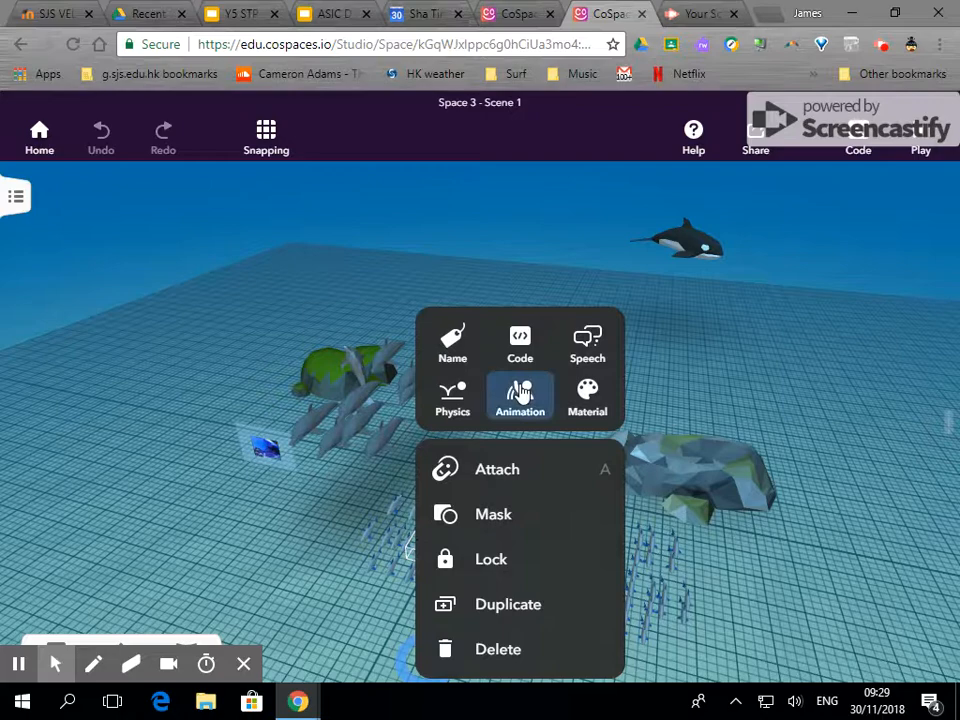
Step: Move the salmon school beneath the grey rock and select the salmon group
left_click(350, 500)
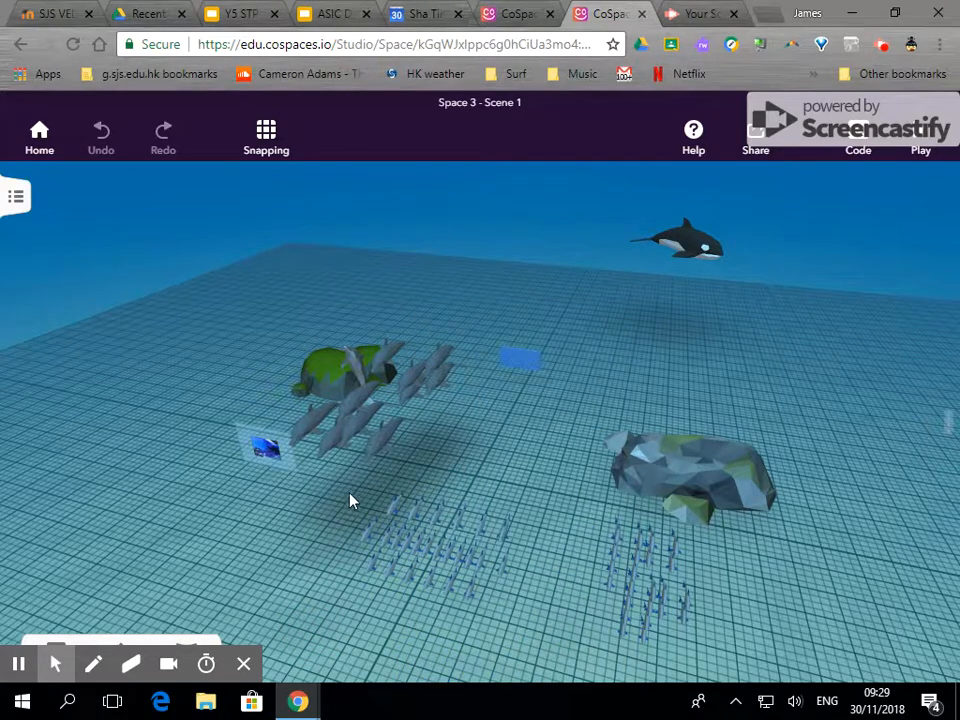
left_click(440, 545)
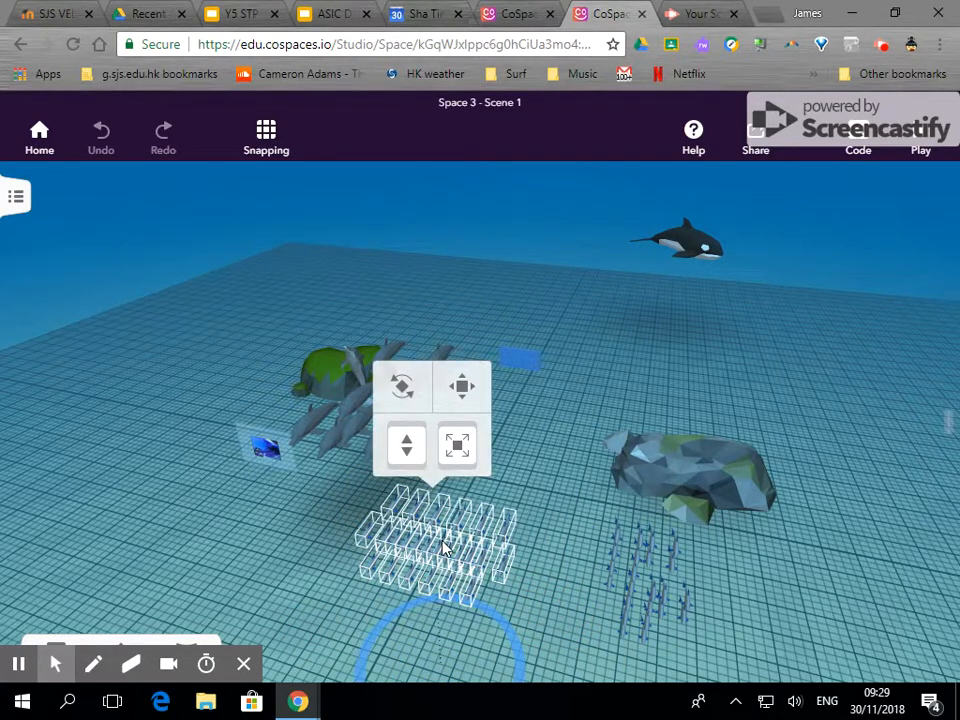
right_click(440, 545)
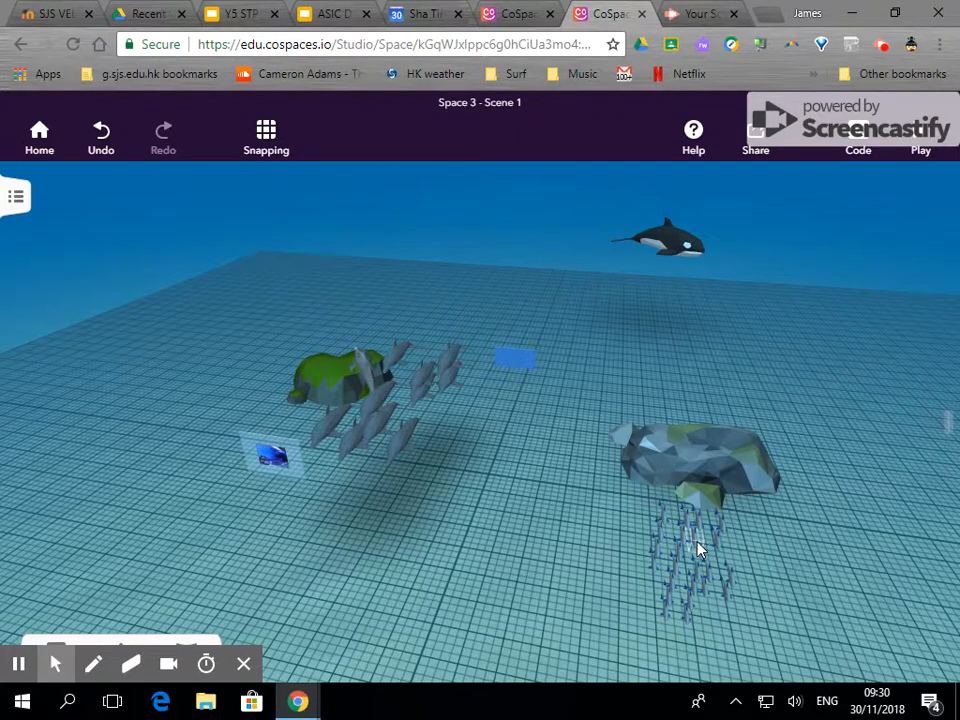
mouse_move(608, 535)
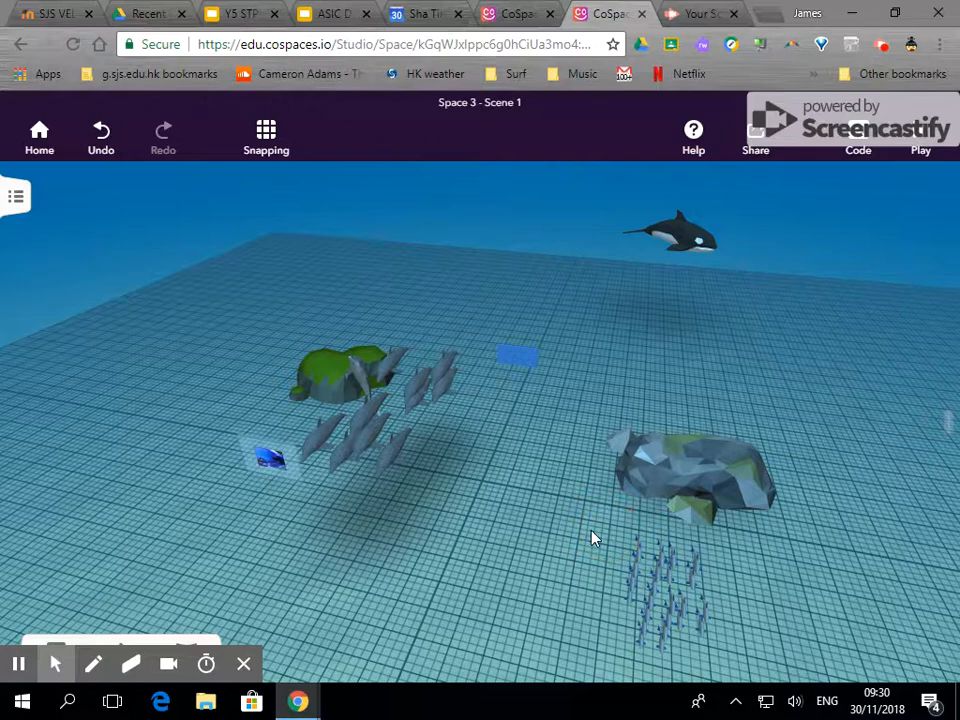
left_click(665, 585)
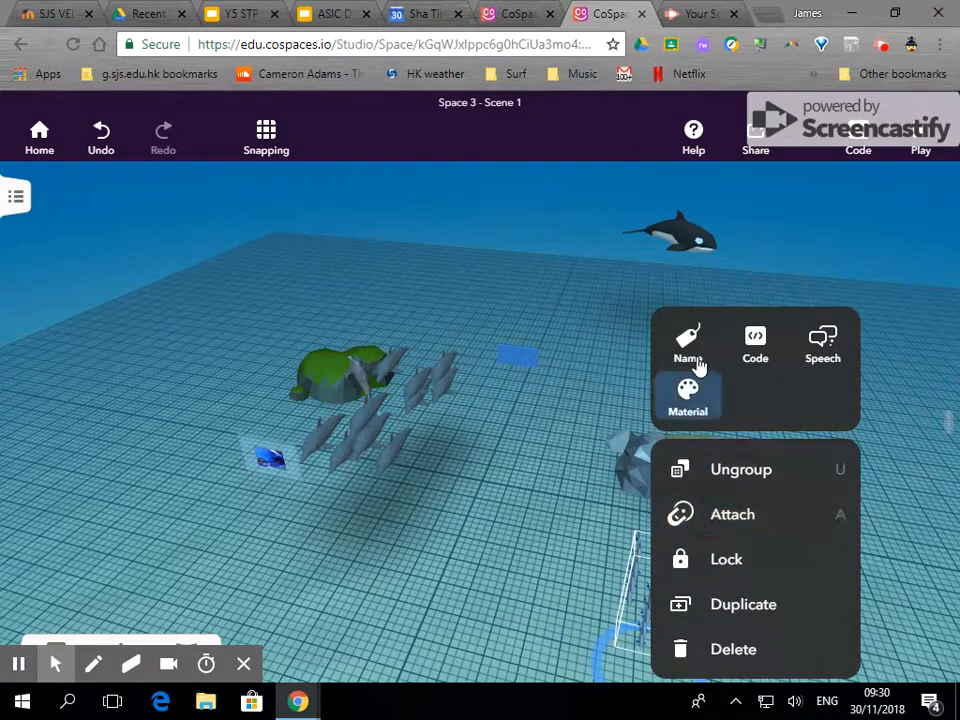
Step: Name the fish group 'Salmon' and enable it for use in CoBlocks
left_click(687, 340)
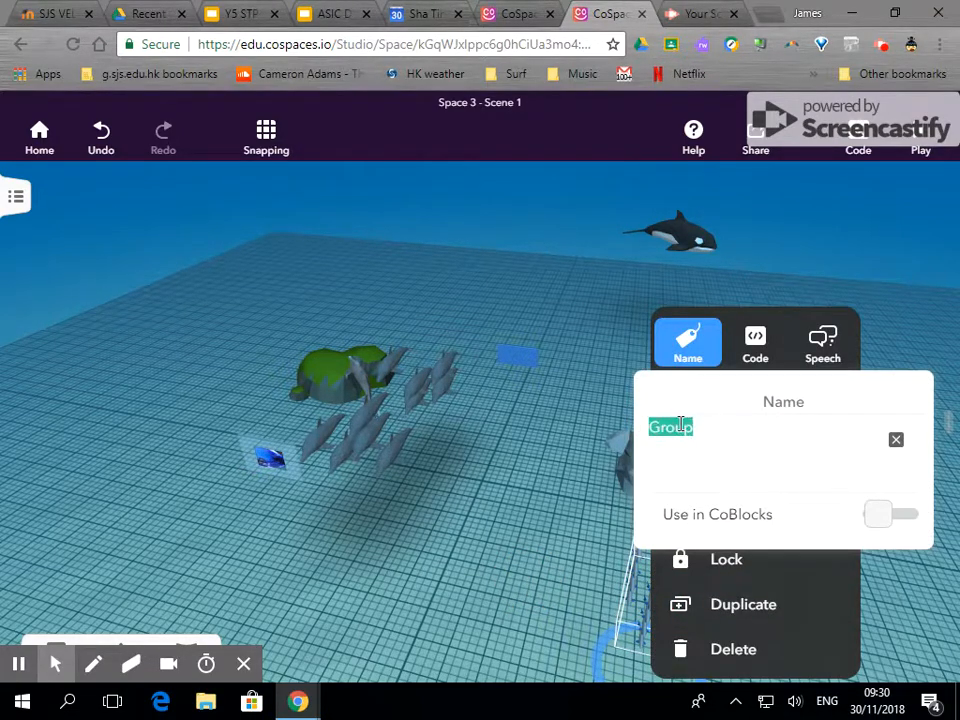
type("Salmo")
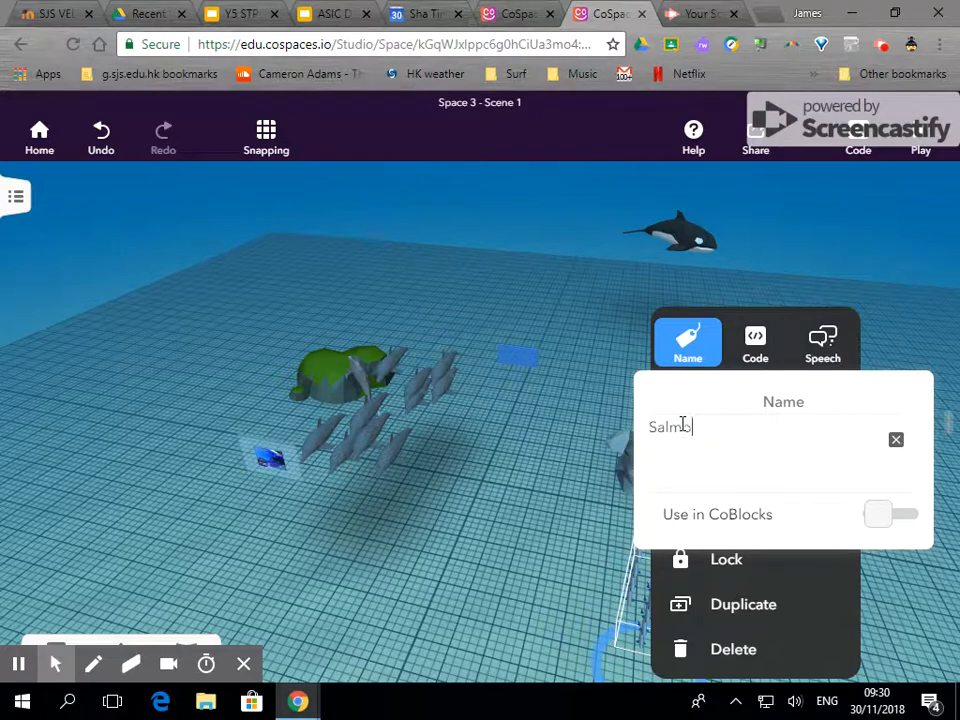
left_click(888, 514)
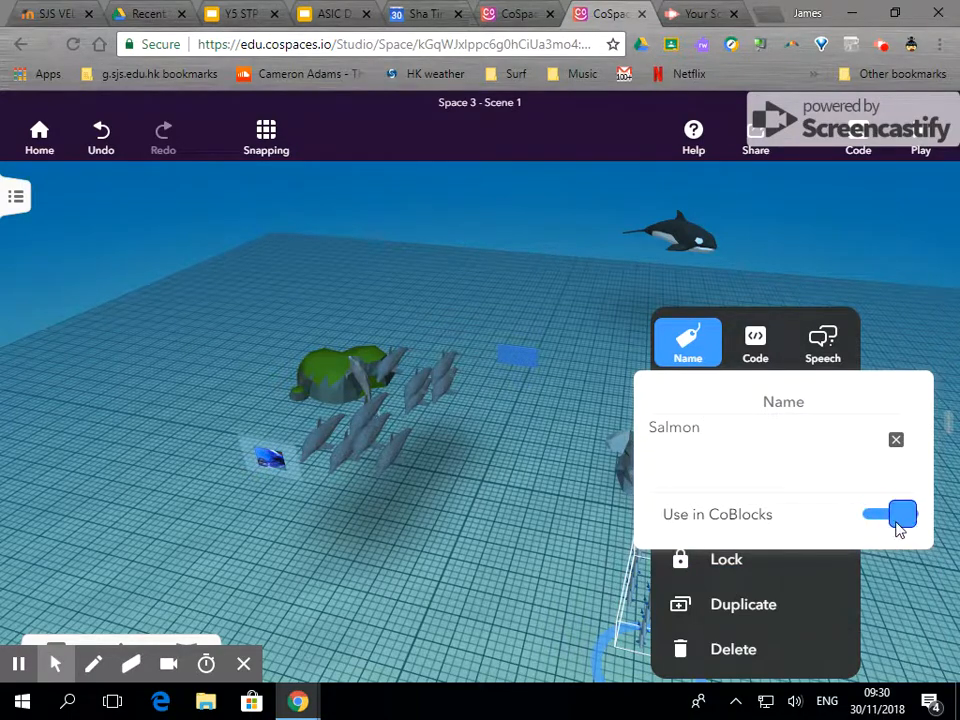
Step: Rename the dolphin group 'Pod' and show its ID and position
left_click(380, 442)
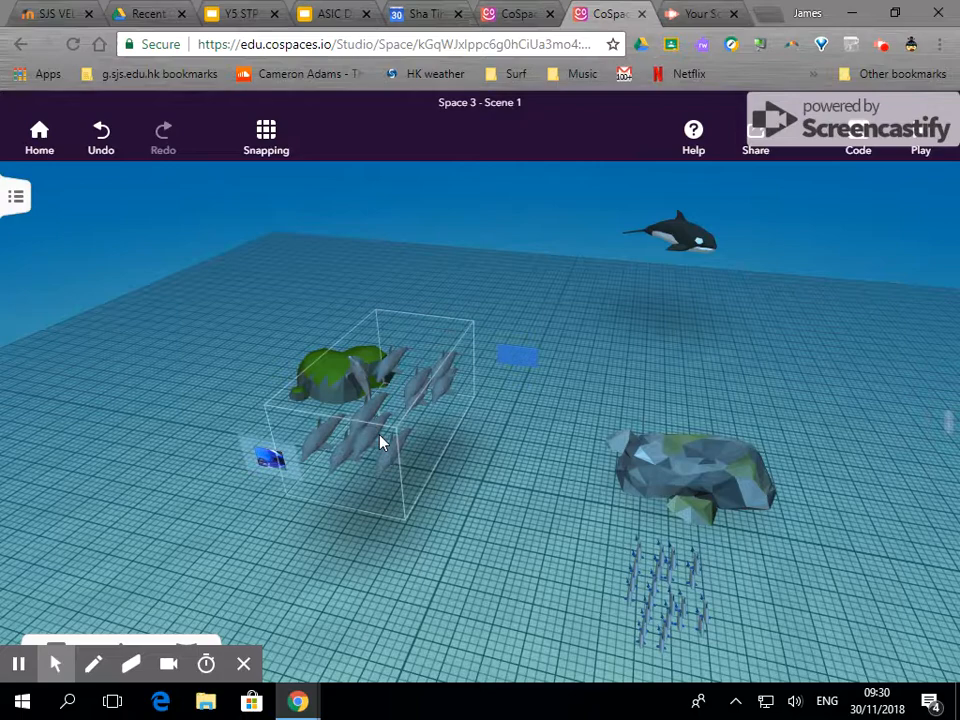
right_click(380, 442)
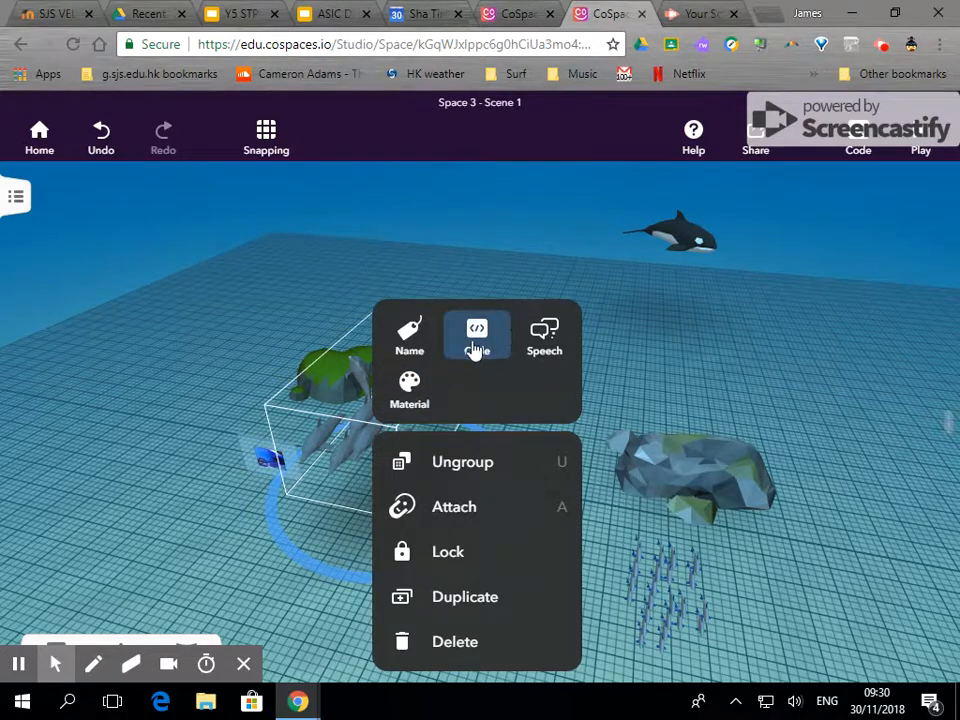
left_click(409, 335)
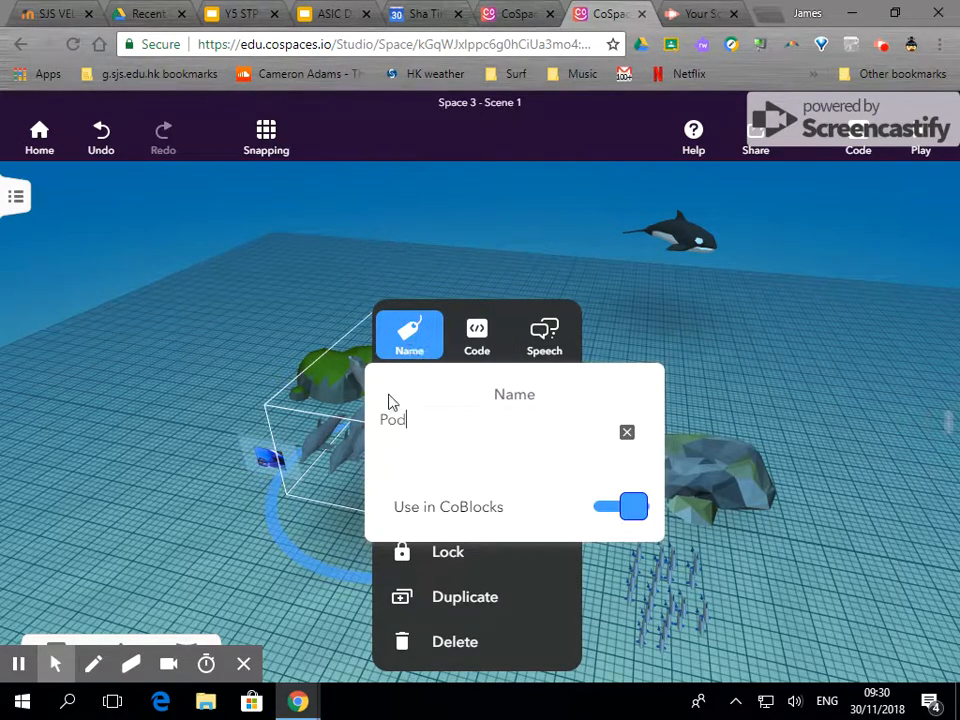
left_click(477, 333)
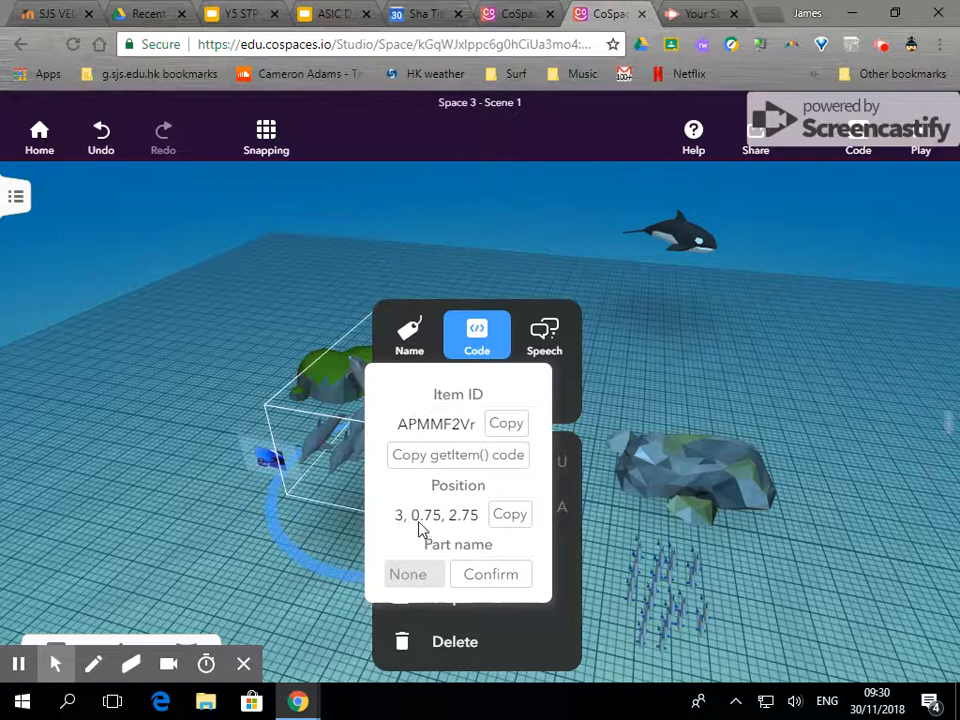
mouse_move(463, 527)
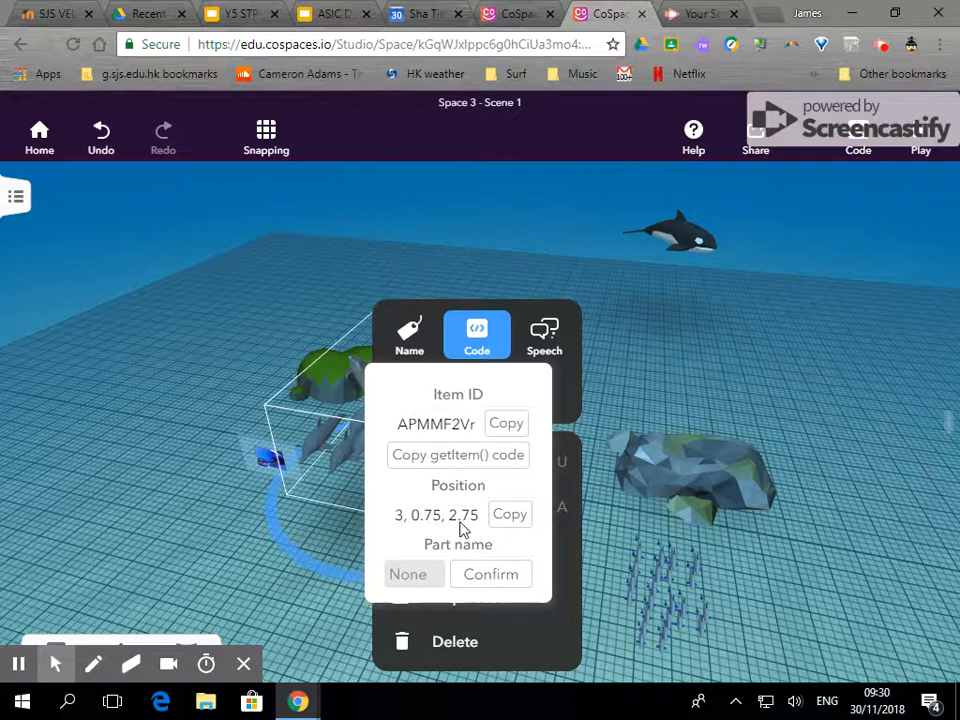
mouse_move(784, 196)
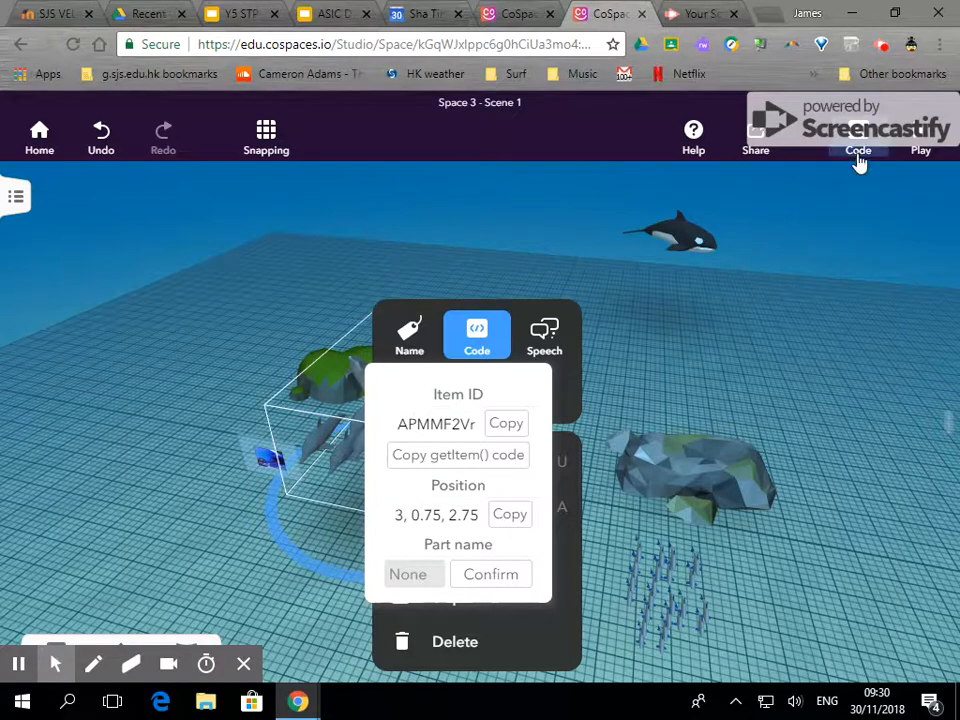
mouse_move(645, 605)
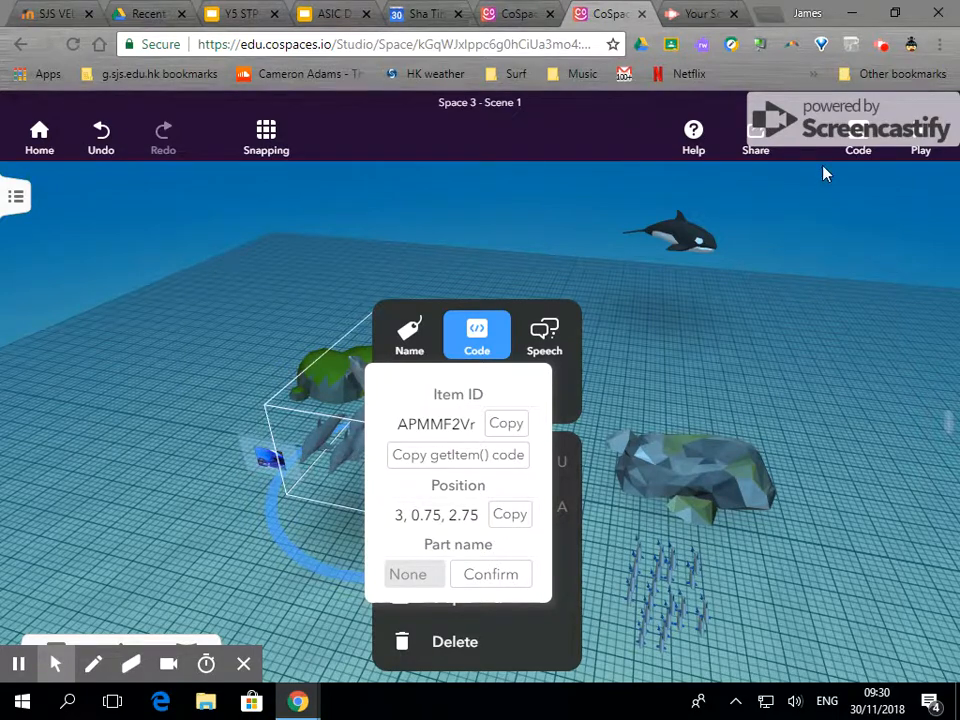
Step: Set the move block's z coordinate to 2.75, checking the dolphin pod's position
left_click(857, 137)
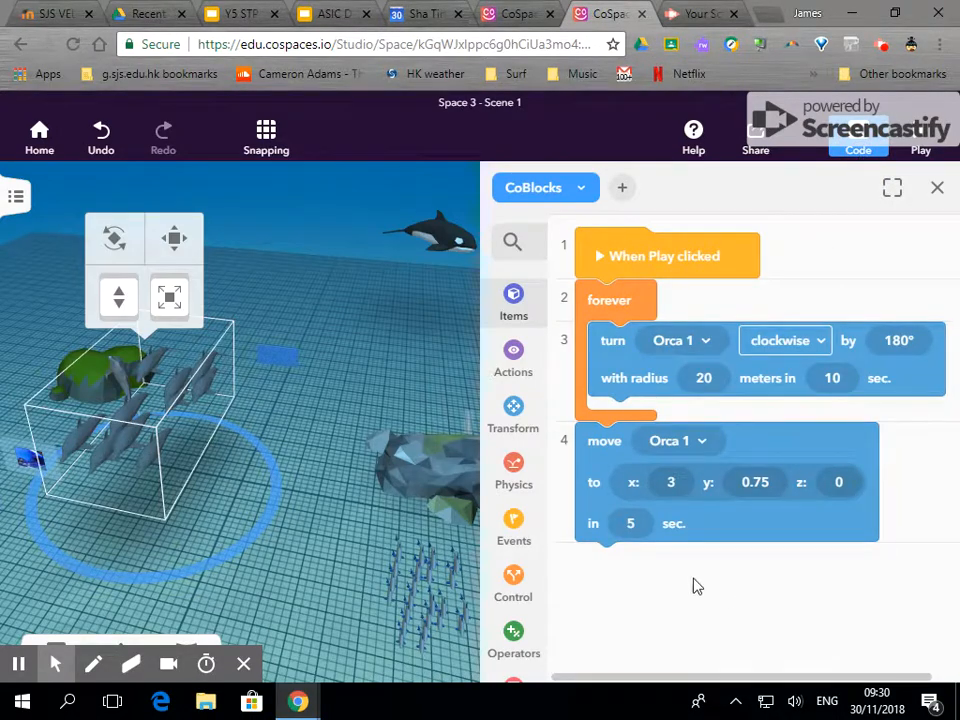
left_click(840, 482)
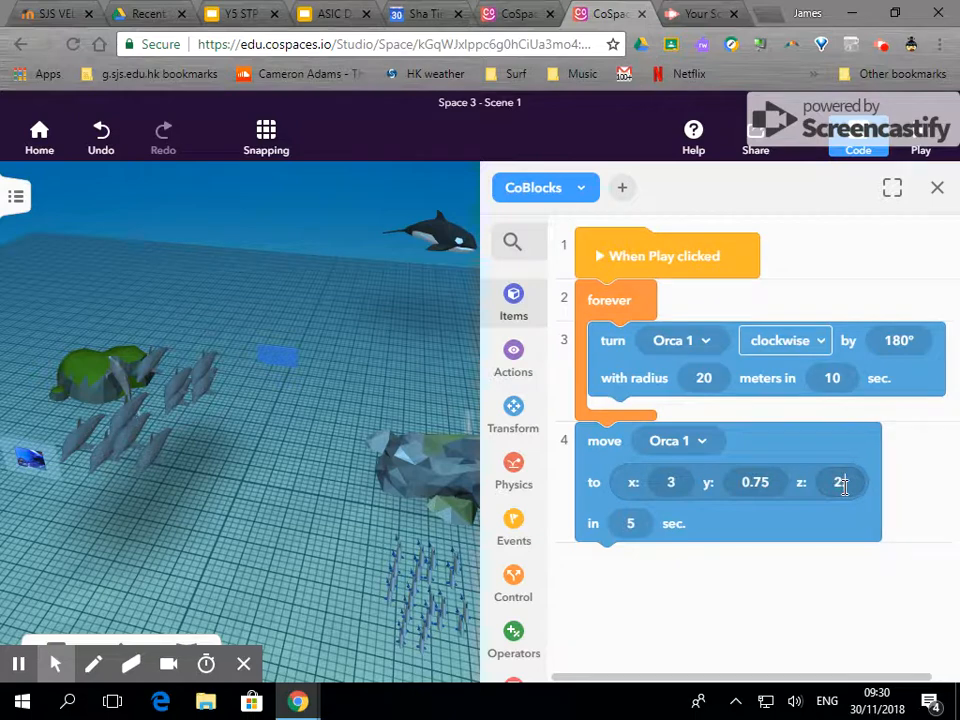
type("2.75")
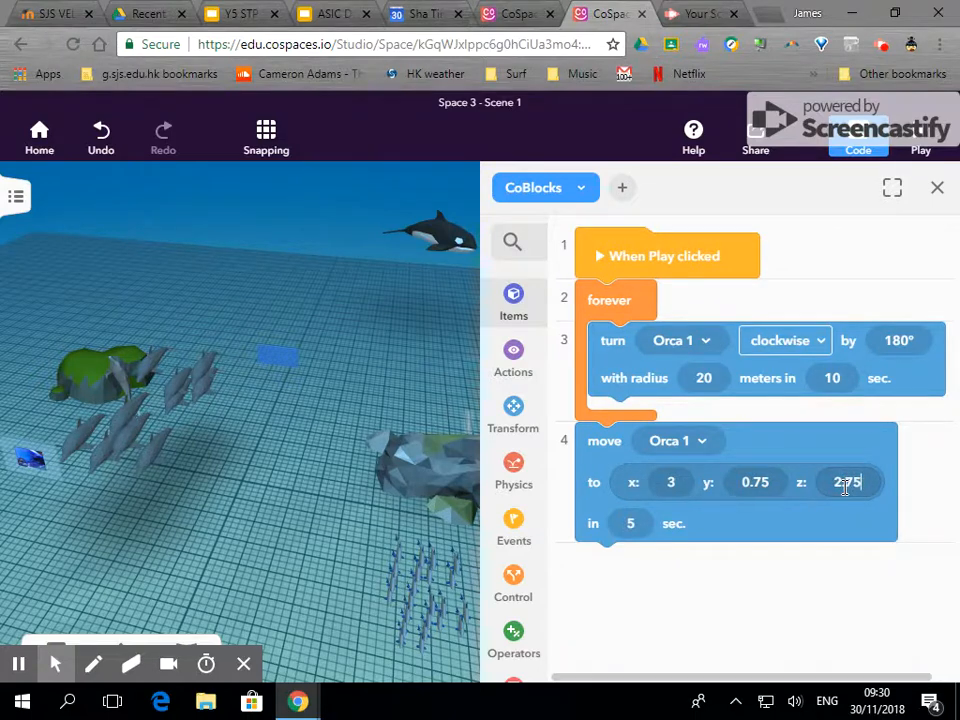
right_click(100, 380)
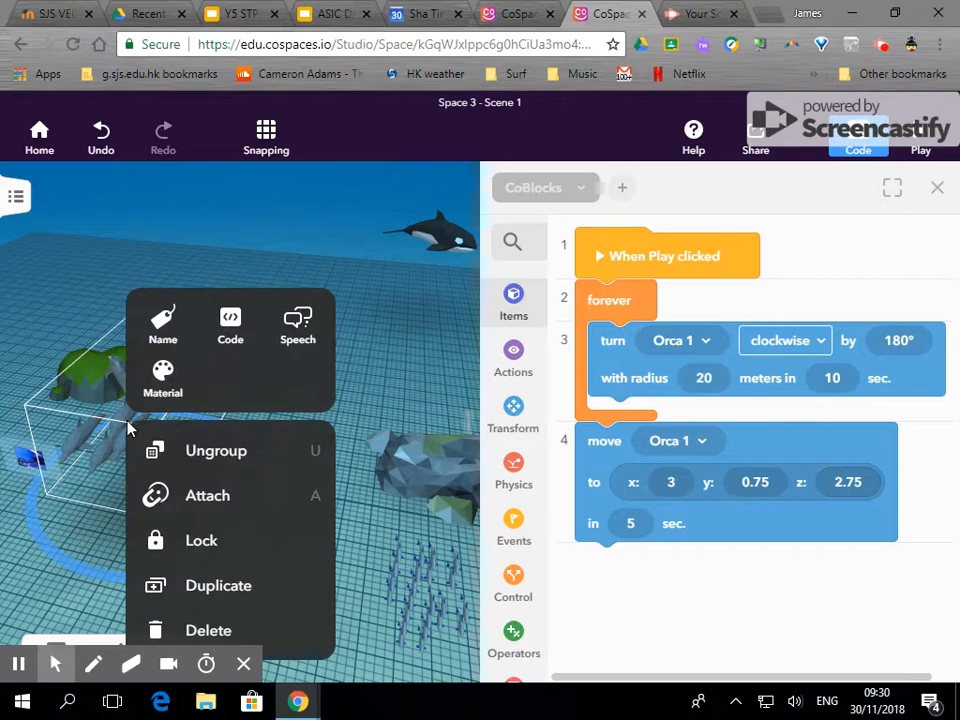
left_click(230, 322)
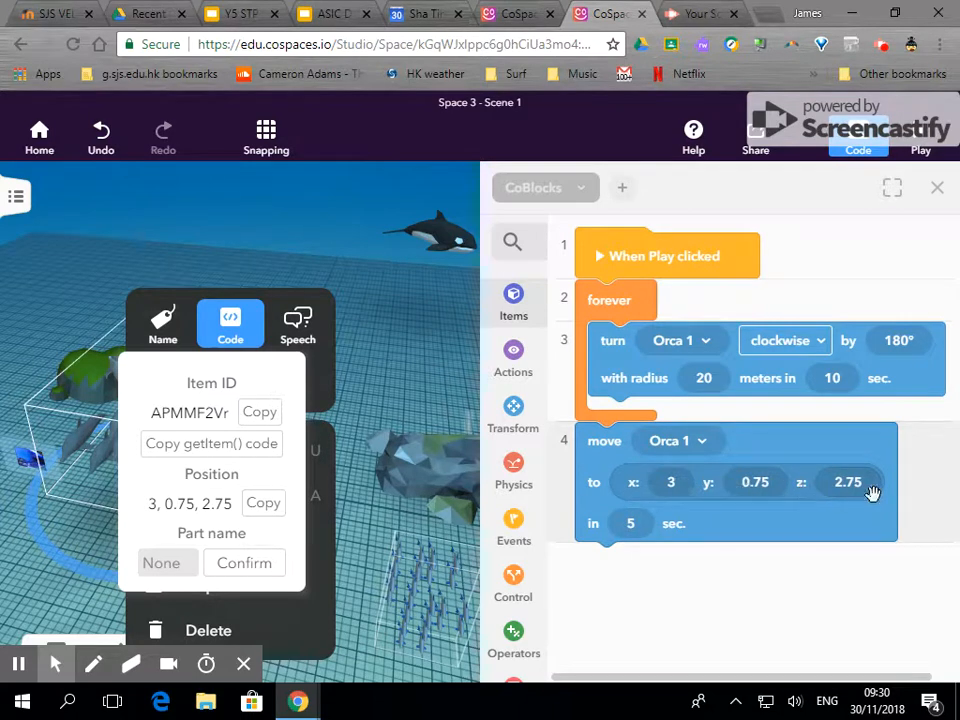
mouse_move(609, 448)
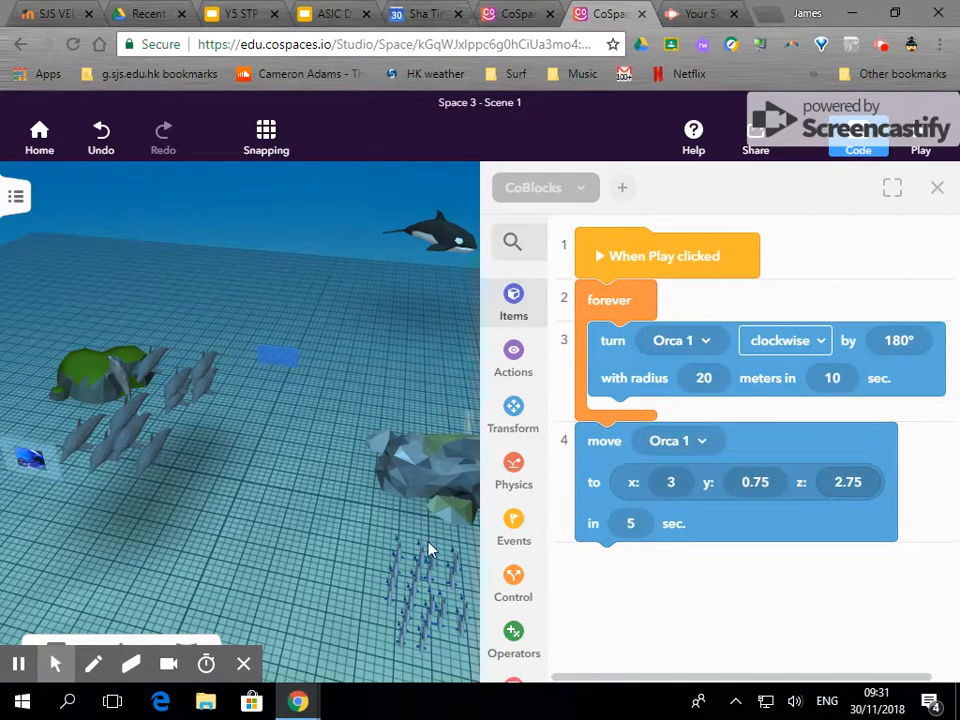
Step: Make the move block target the Salmon group instead of Orca 1, then play the scene
left_click(135, 443)
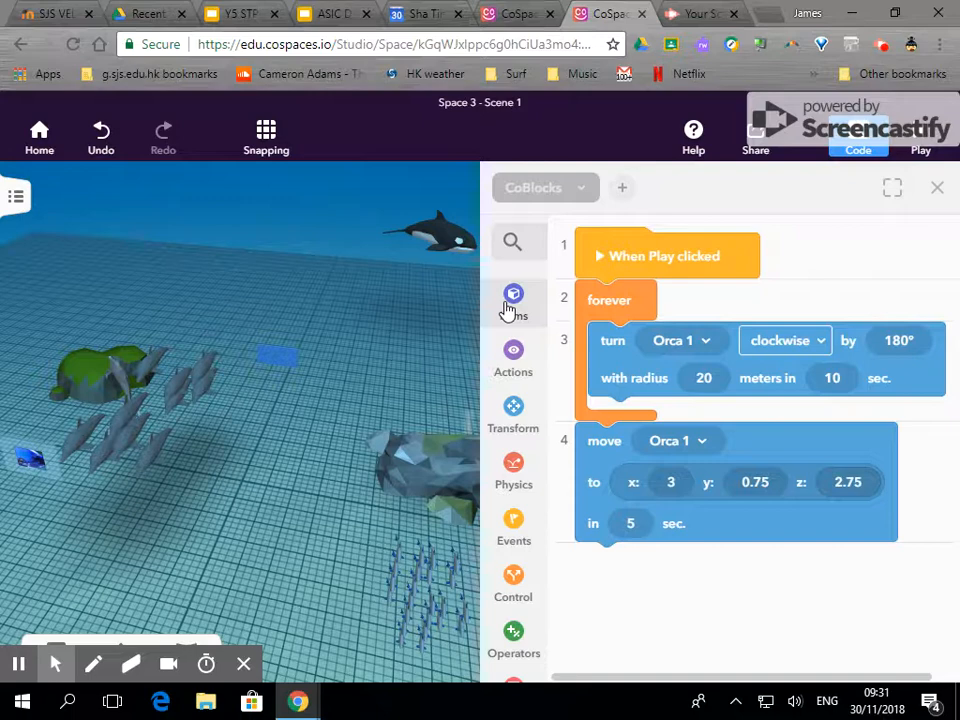
left_click(513, 300)
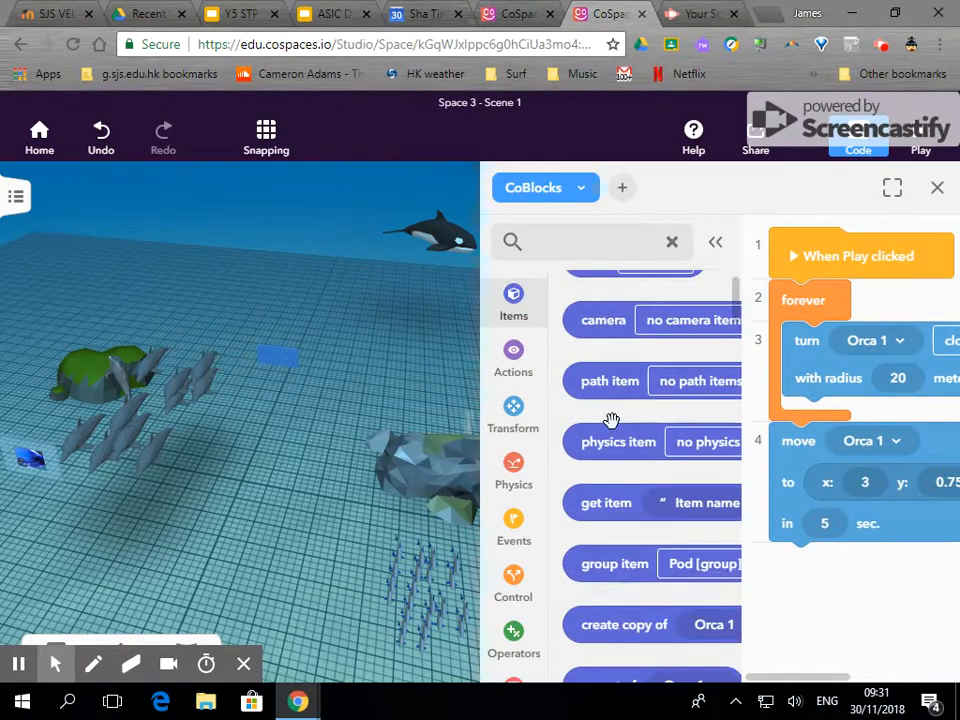
left_click_drag(615, 563, 855, 528)
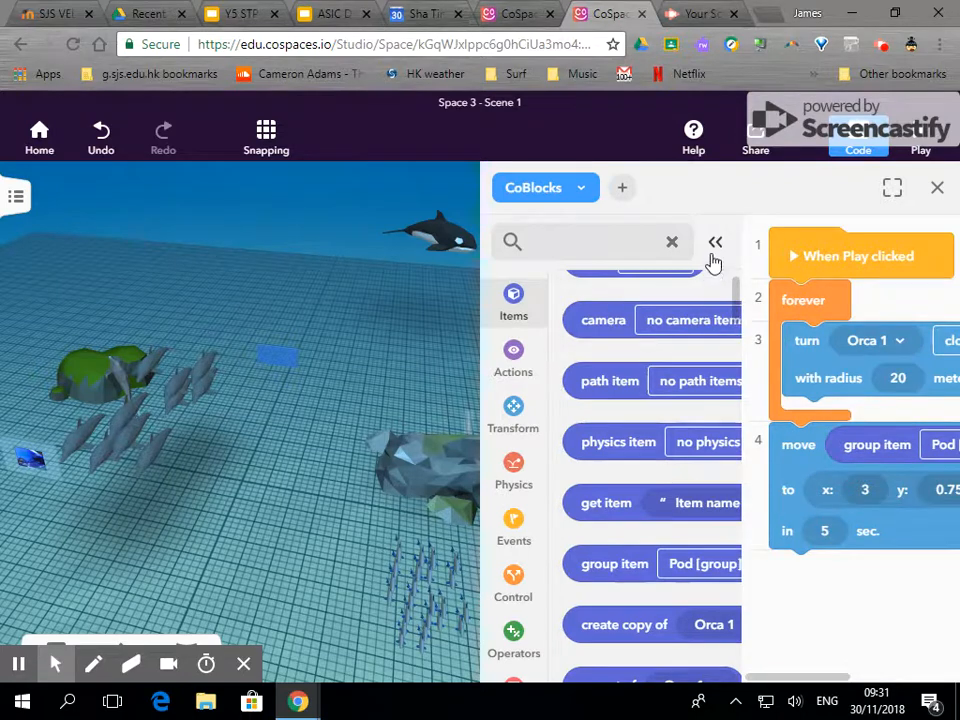
left_click(773, 444)
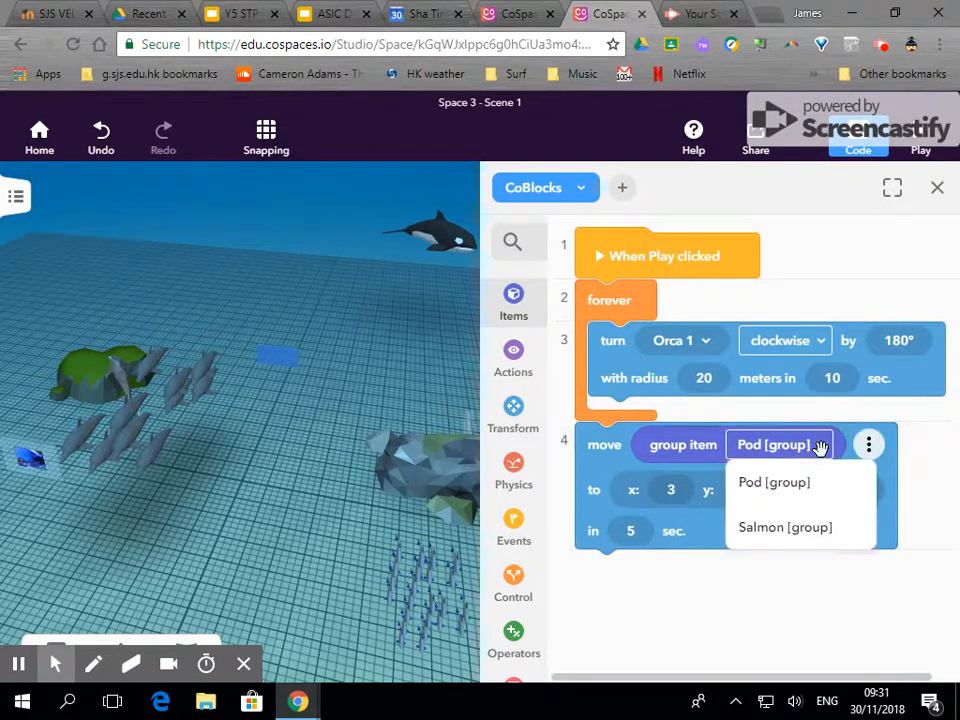
left_click(785, 527)
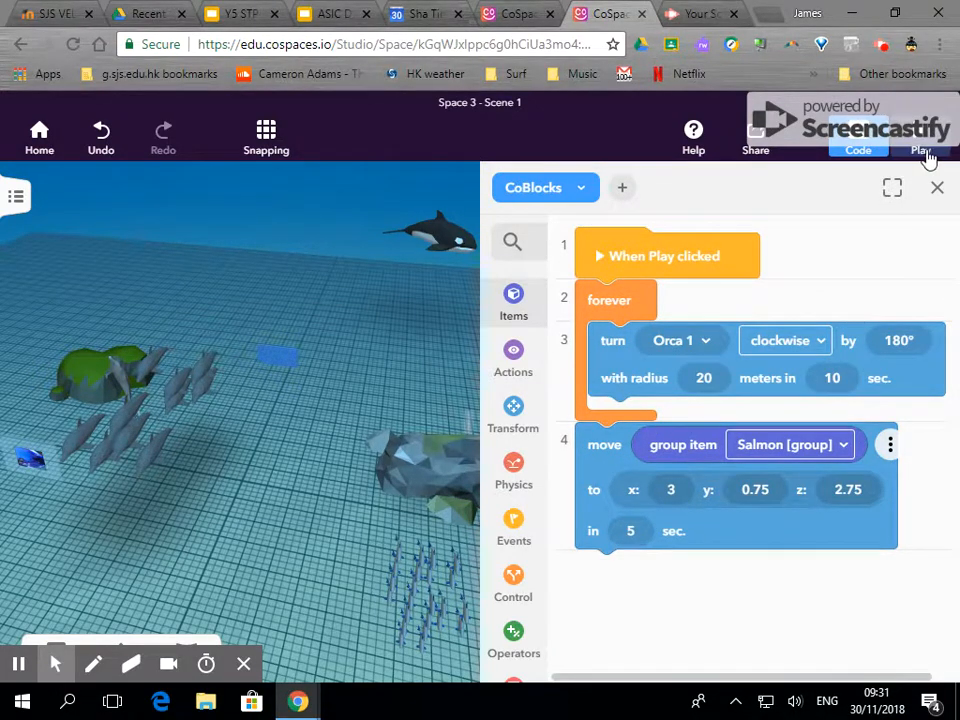
left_click(921, 138)
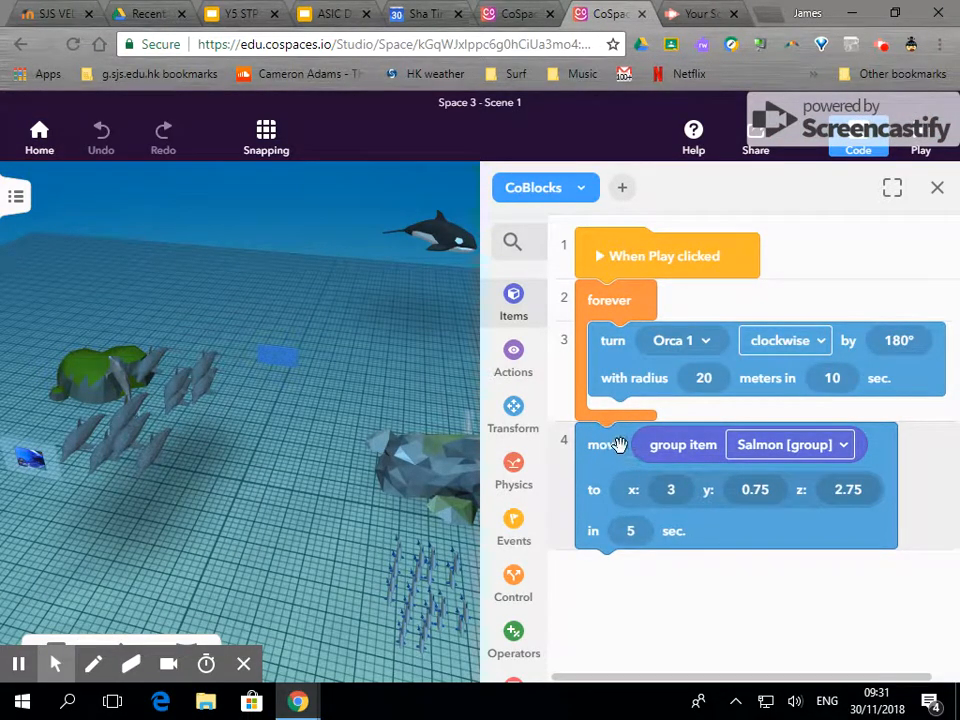
mouse_move(504, 555)
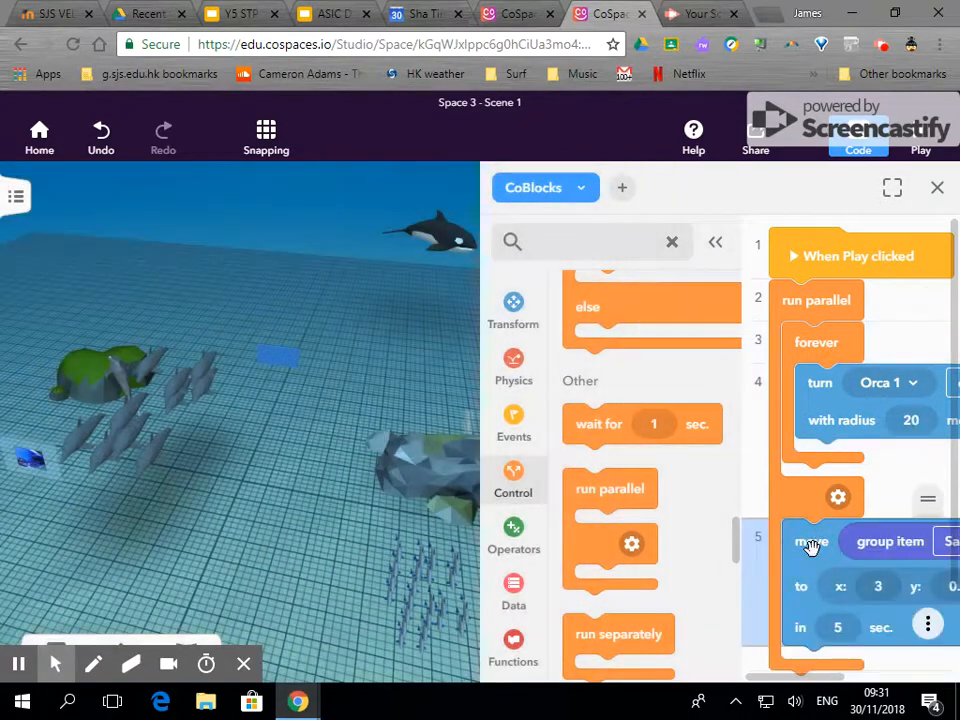
Step: Place the Salmon move block and the Orca forever loop in the run parallel branches
left_click(715, 242)
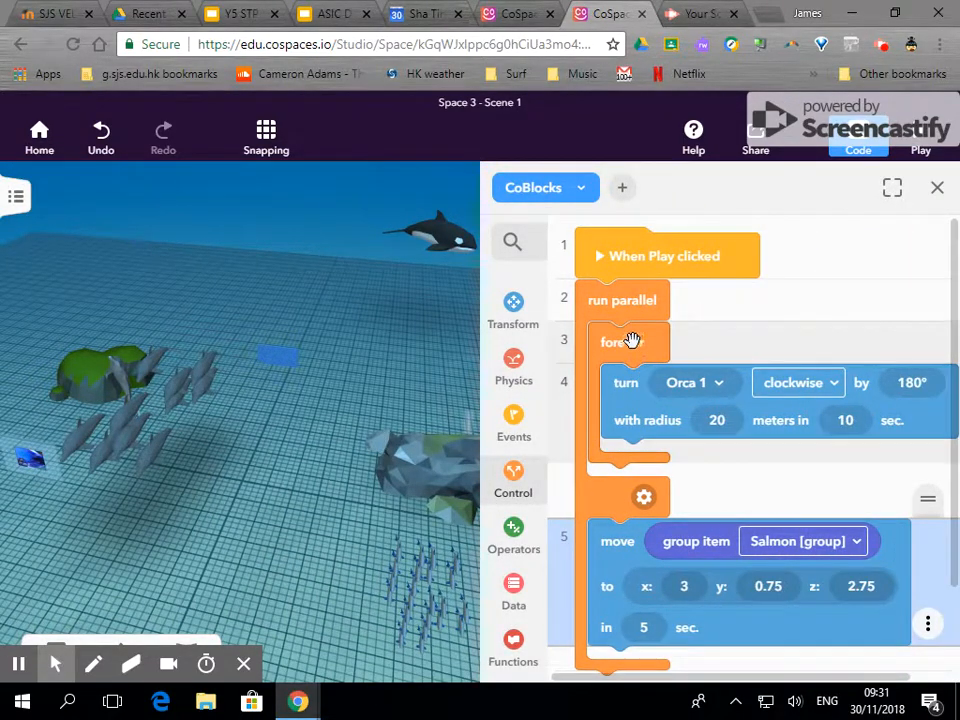
left_click(623, 342)
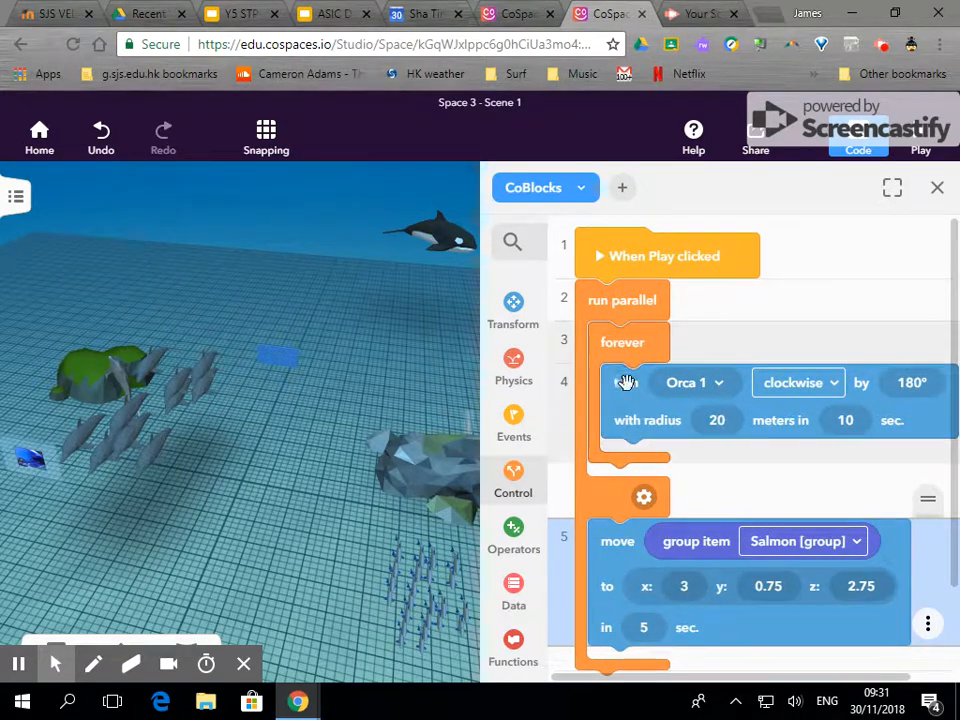
mouse_move(744, 467)
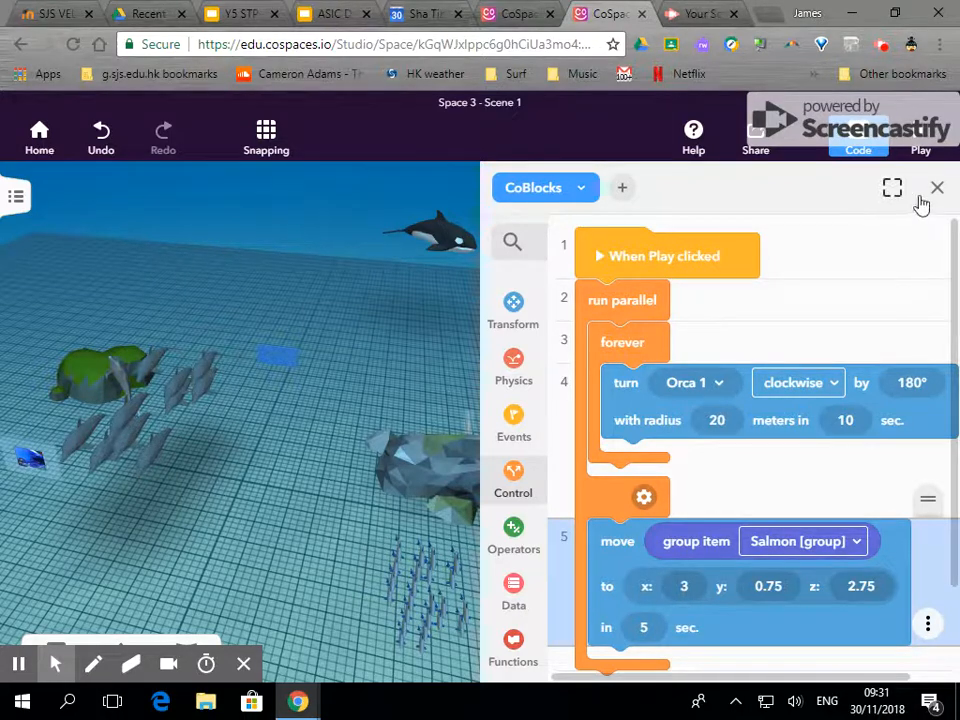
left_click(936, 188)
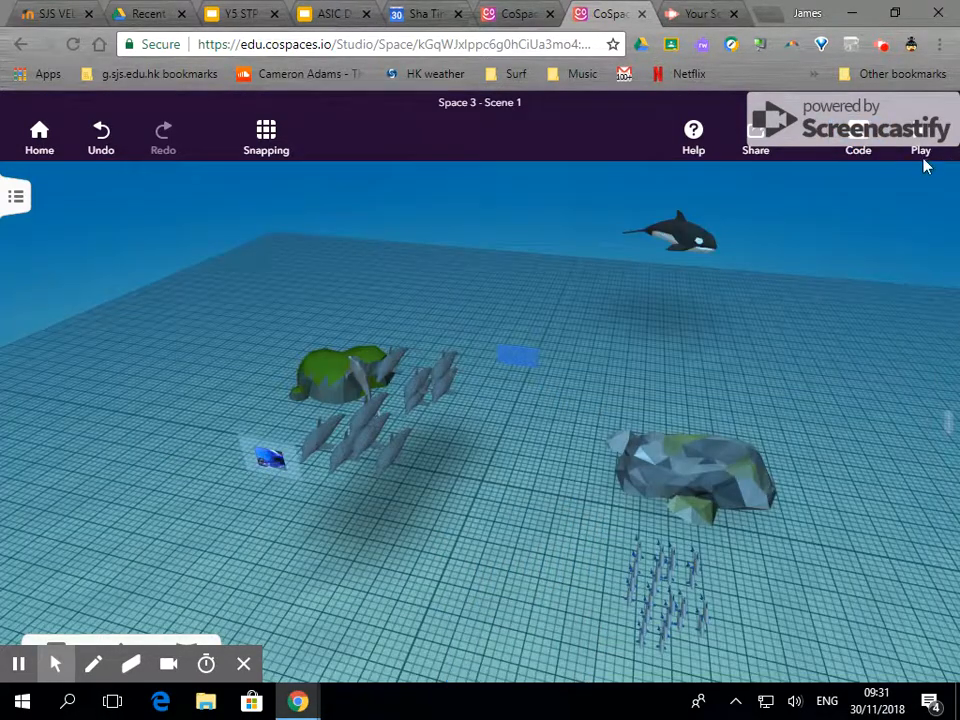
left_click(920, 135)
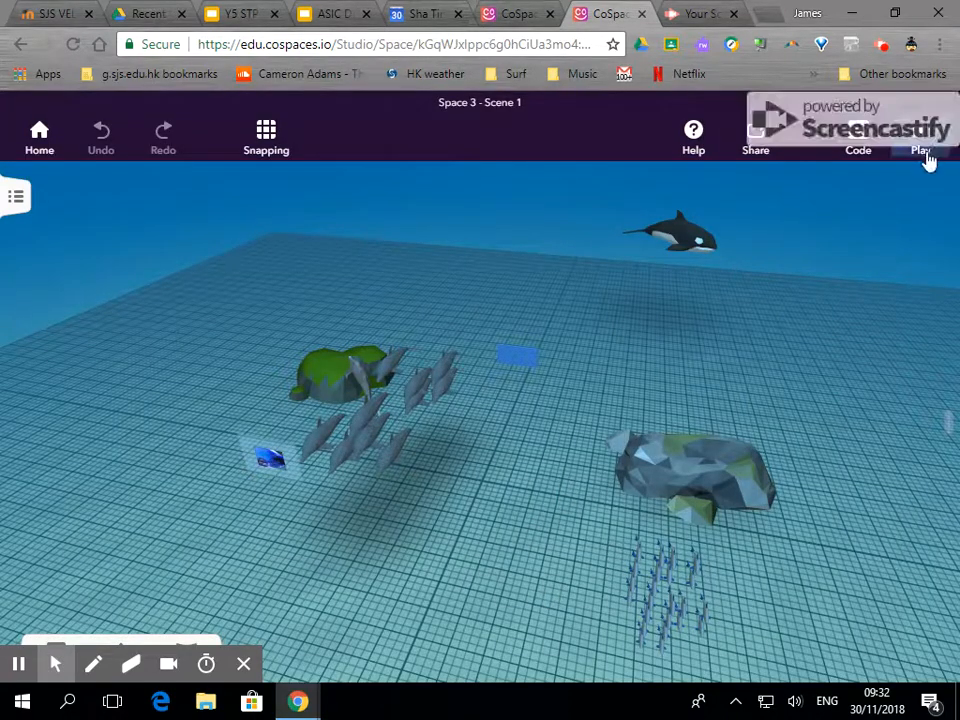
left_click(920, 140)
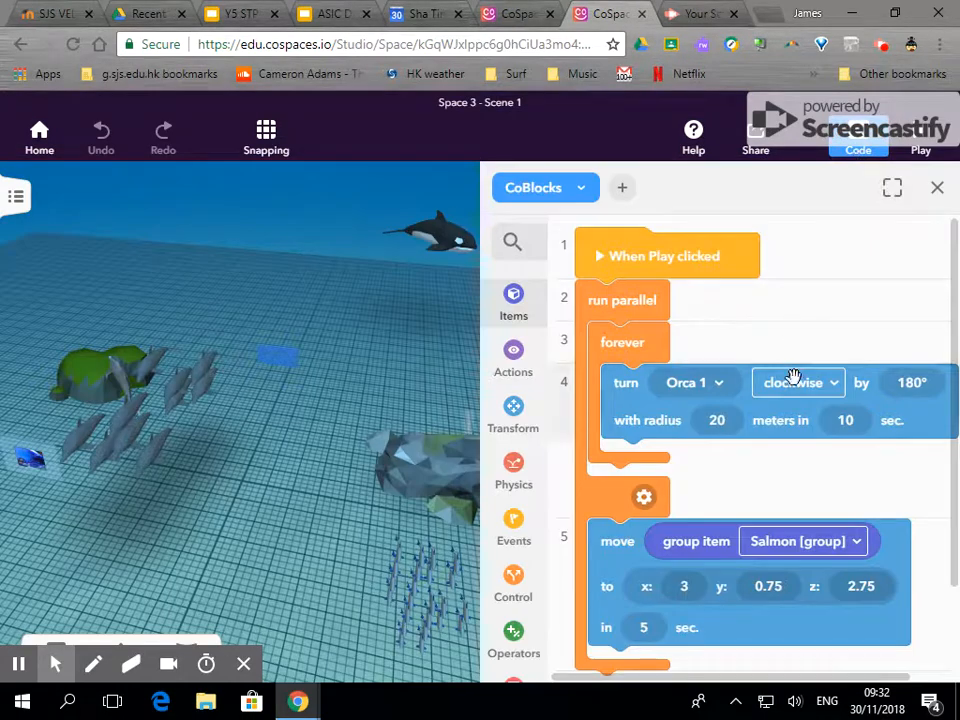
Step: Add a 'turn to look at' block from Transform above the Salmon move block
left_click(513, 415)
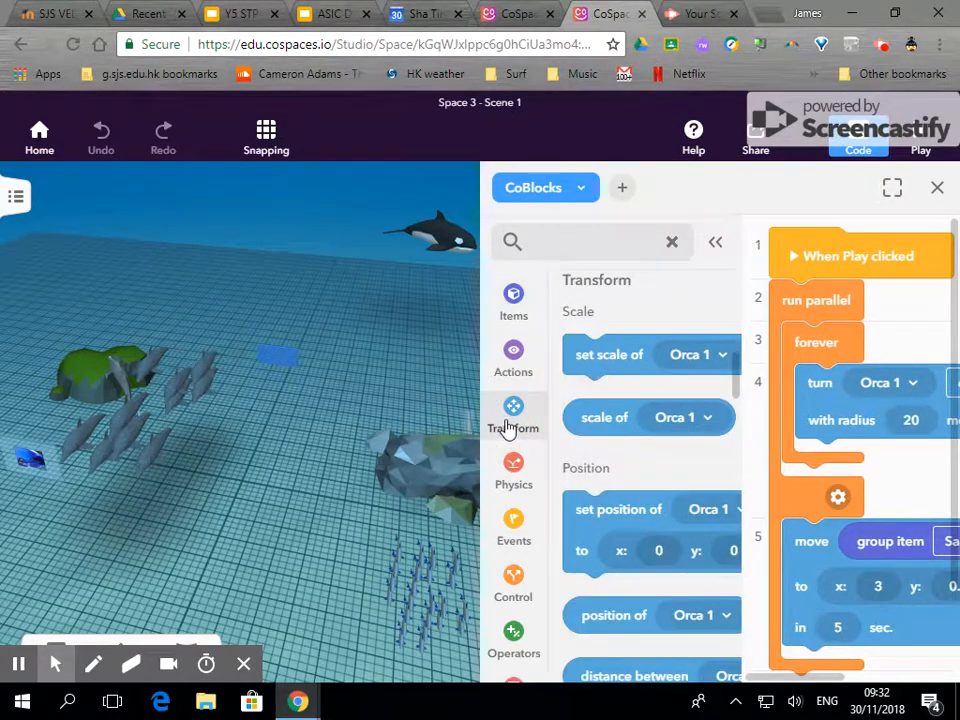
scroll("down", 3)
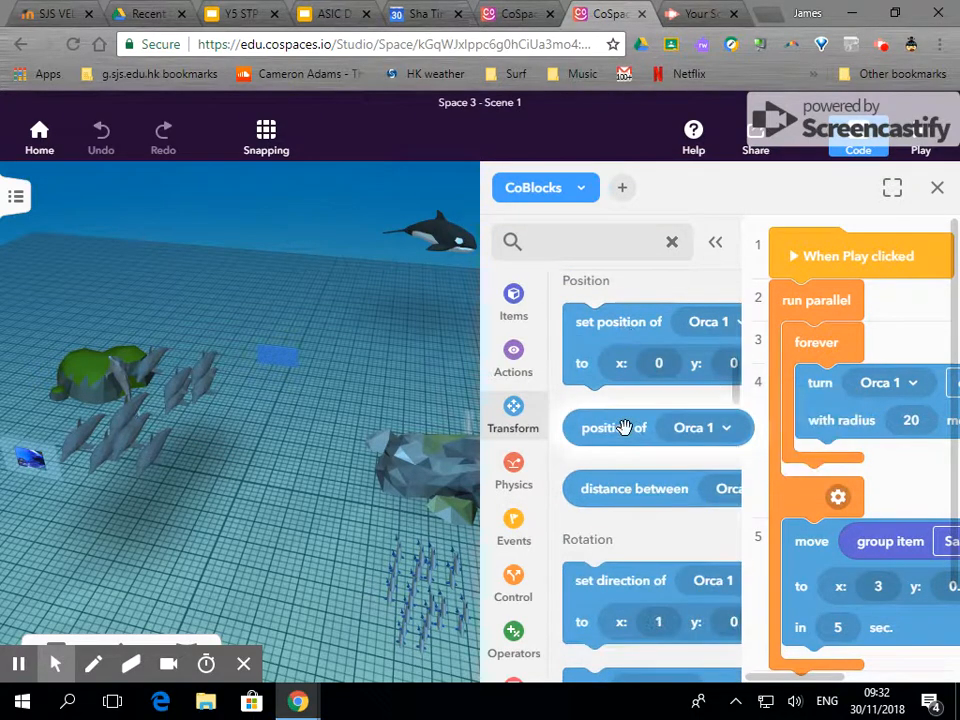
scroll("down", 3)
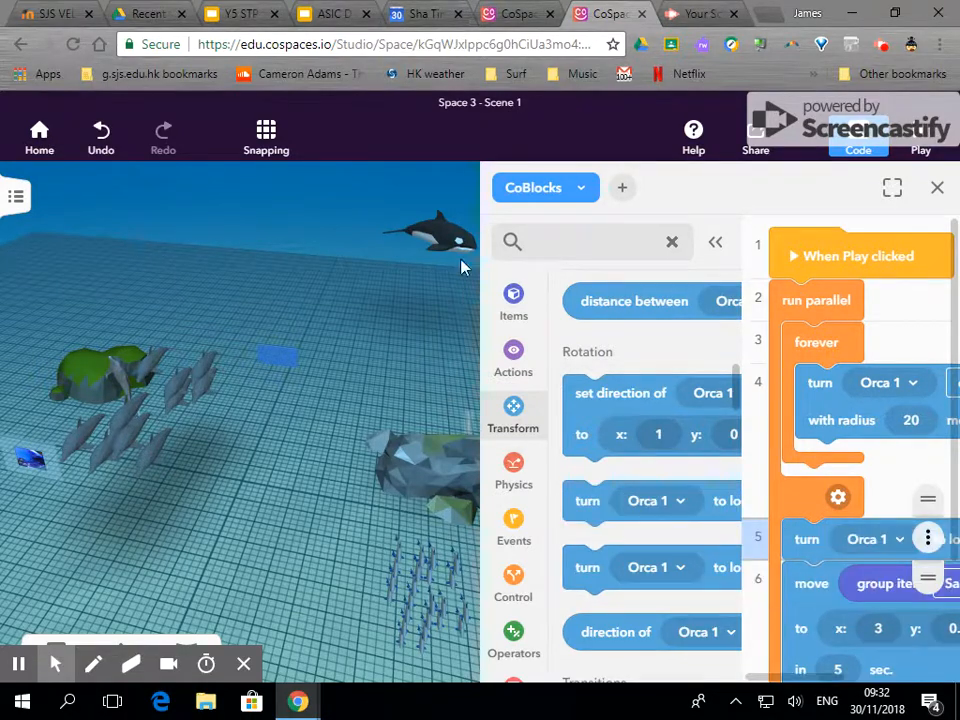
left_click(714, 241)
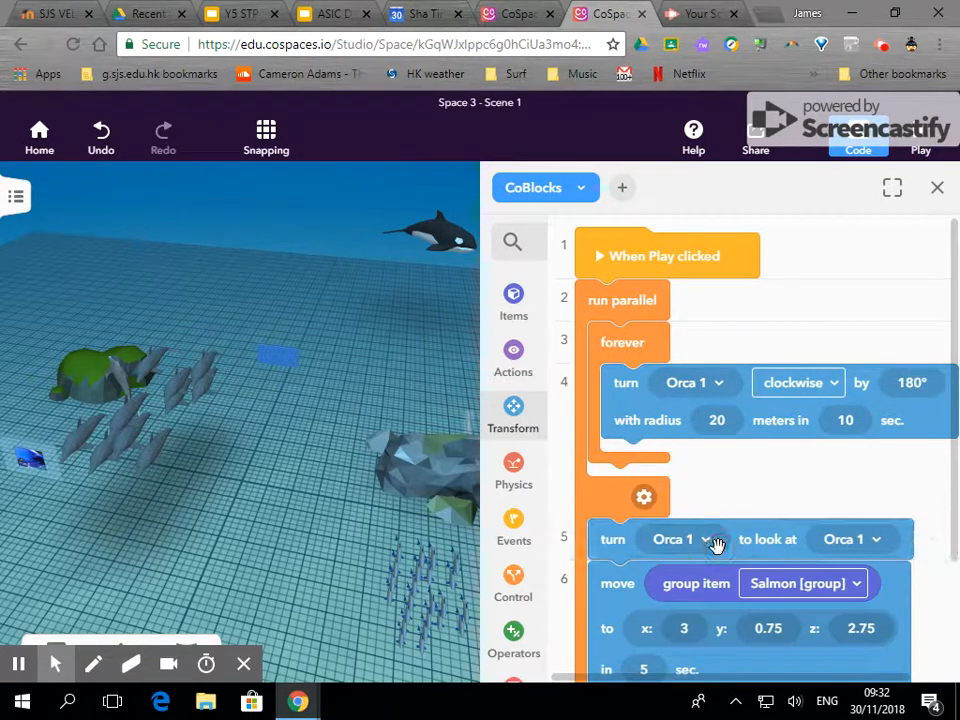
mouse_move(513, 302)
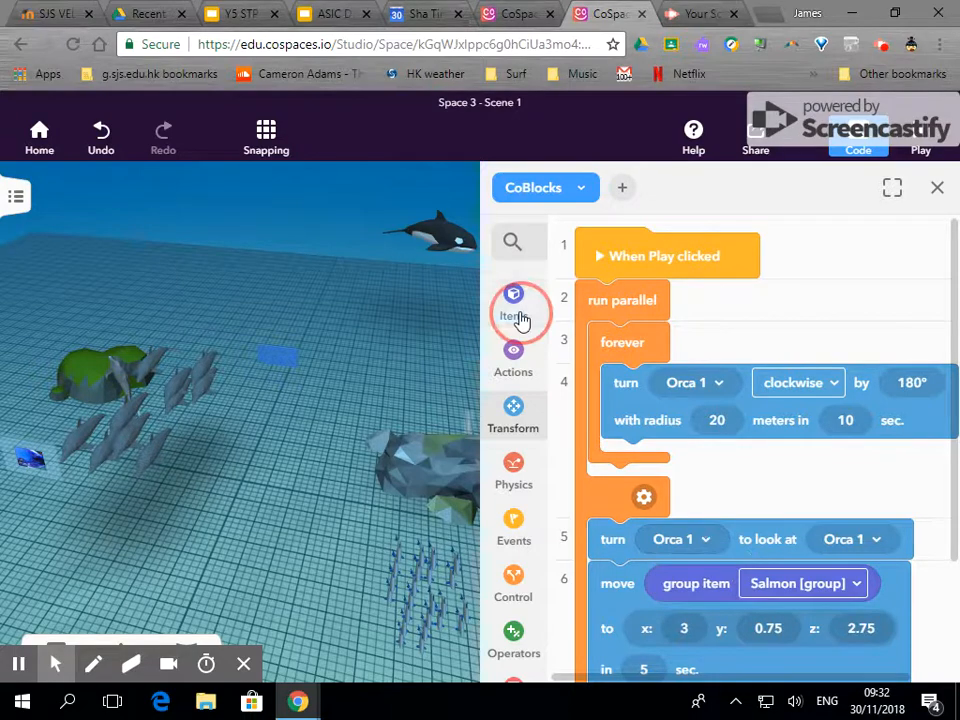
Step: Make the turn block turn the Salmon group toward the dolphin pod group, then close the editor
left_click(513, 303)
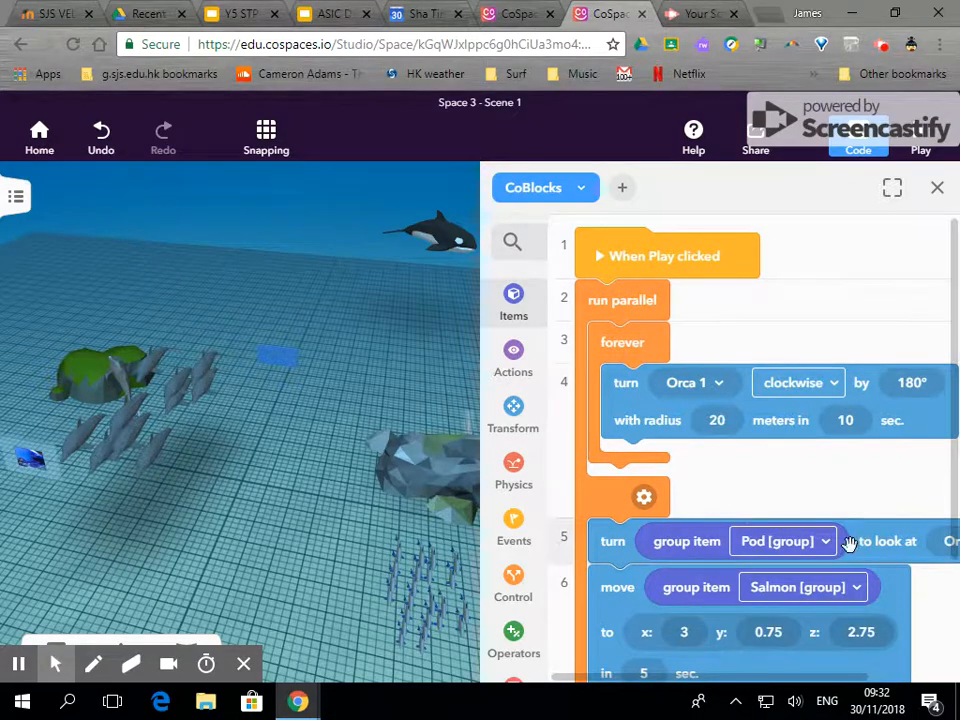
left_click(783, 541)
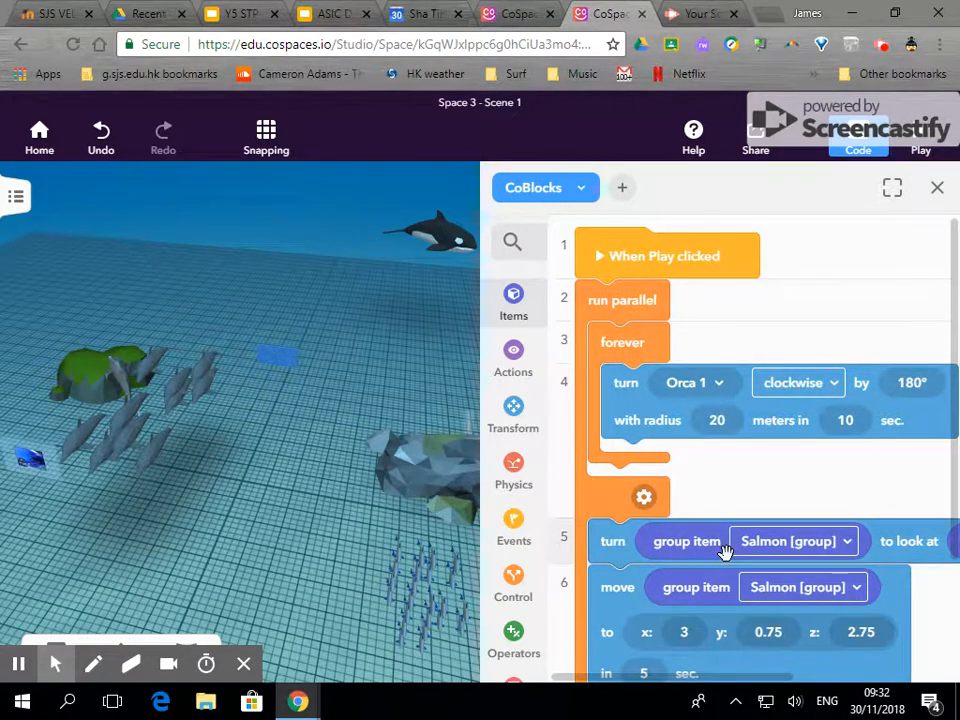
mouse_move(885, 590)
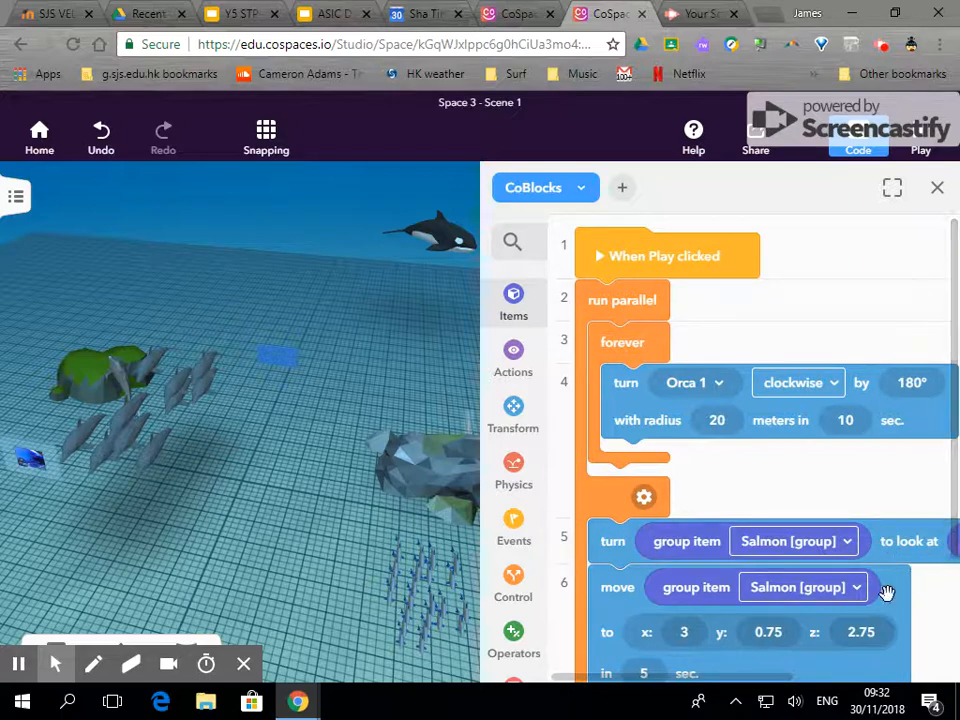
scroll("right", 3)
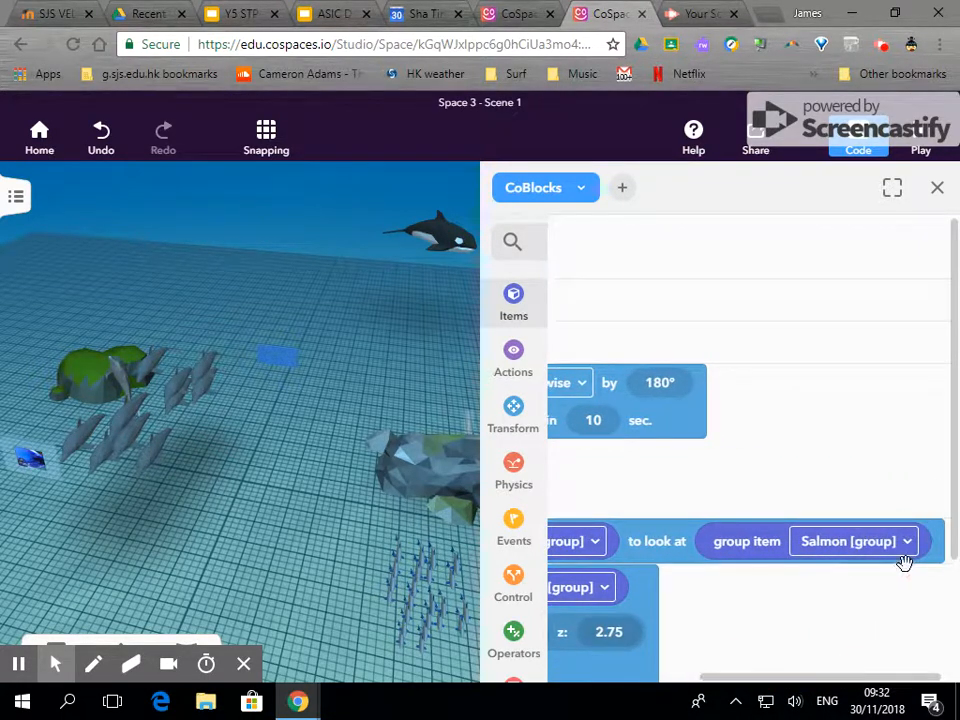
left_click(852, 541)
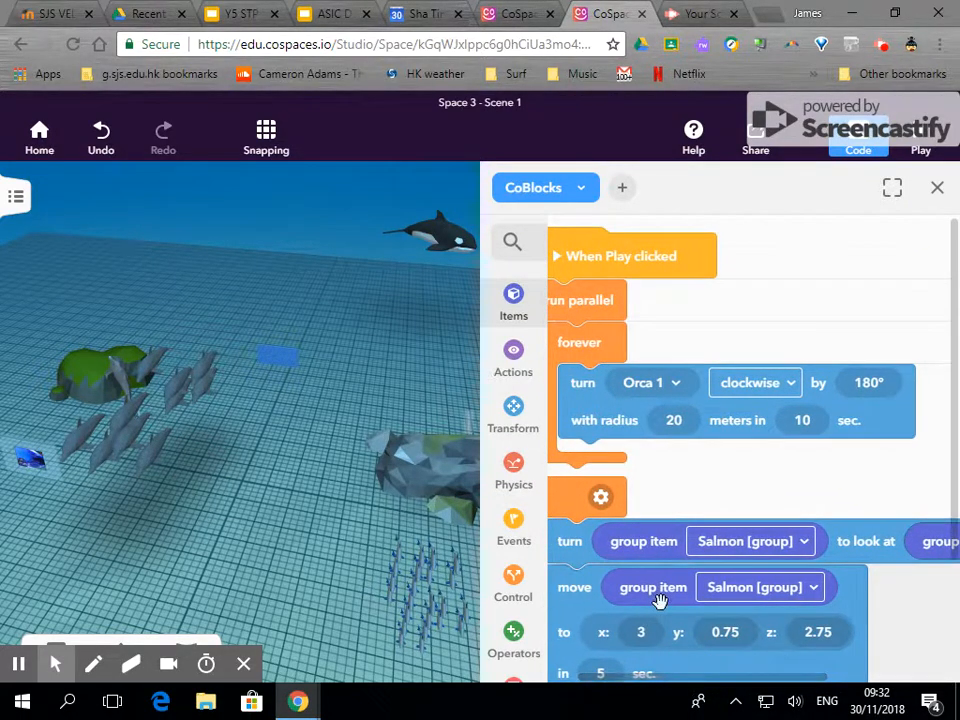
mouse_move(940, 190)
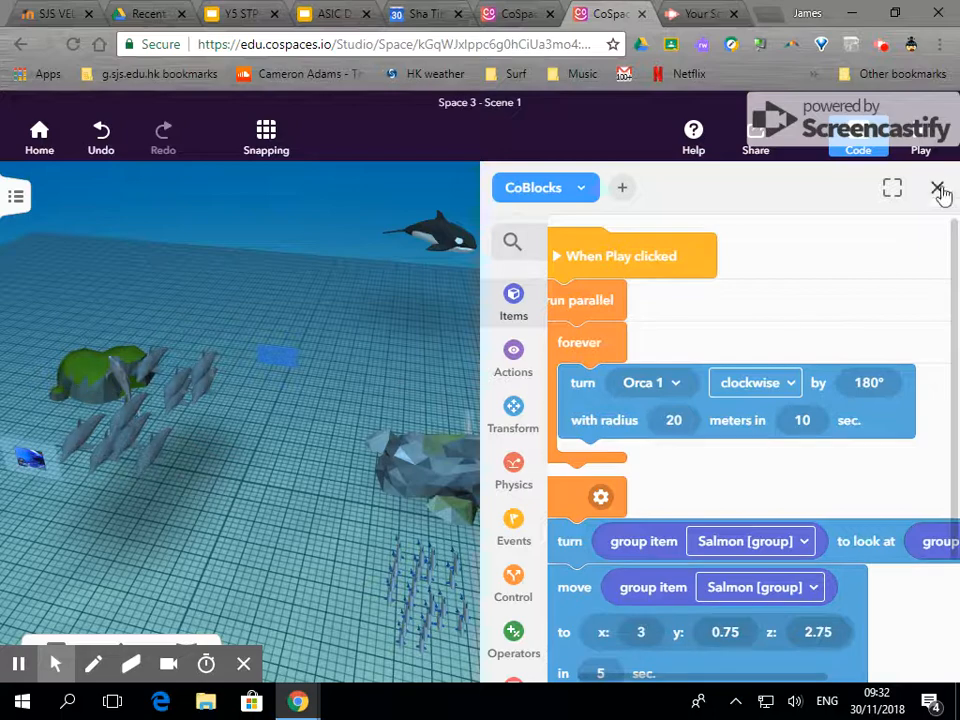
left_click(938, 188)
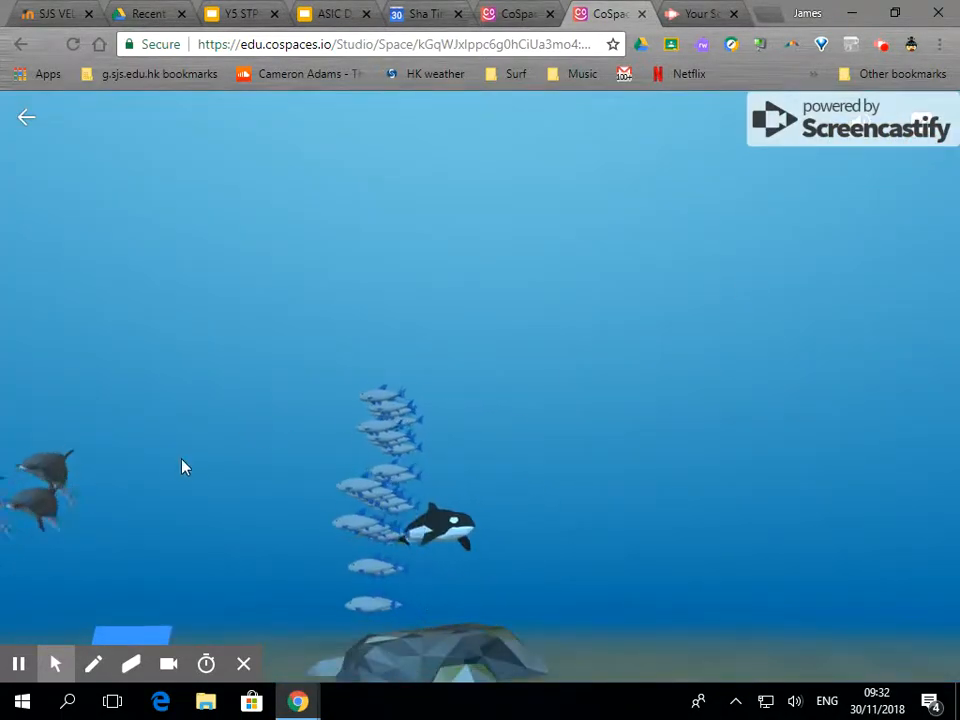